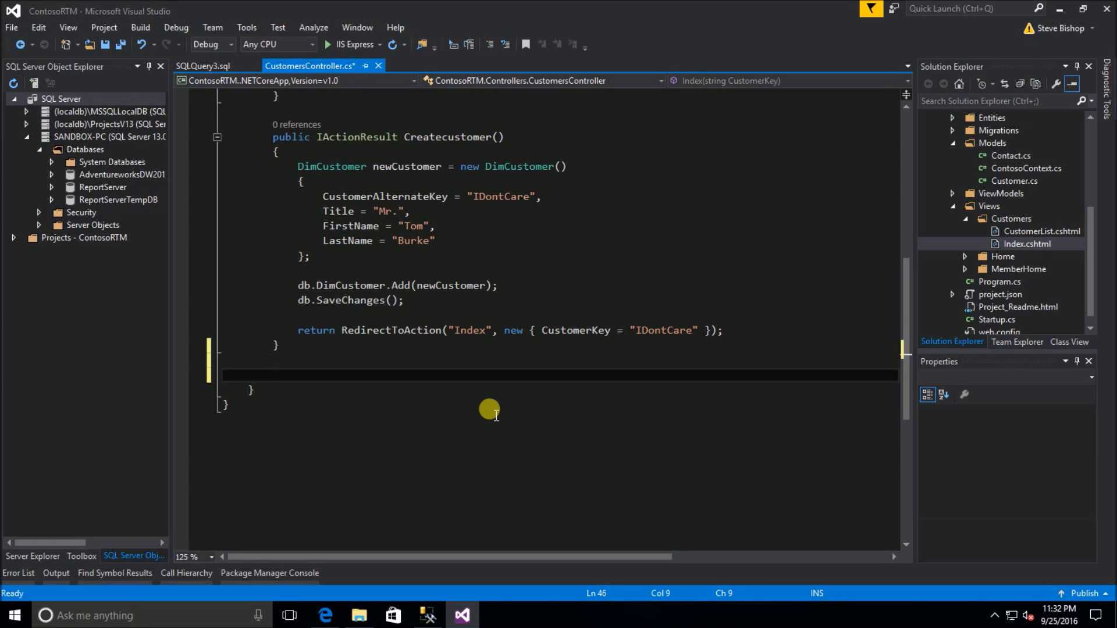
Step: Add an empty 'public IActionResult UpdateCustomer()' method below Createcustomer
type("public IActionResult")
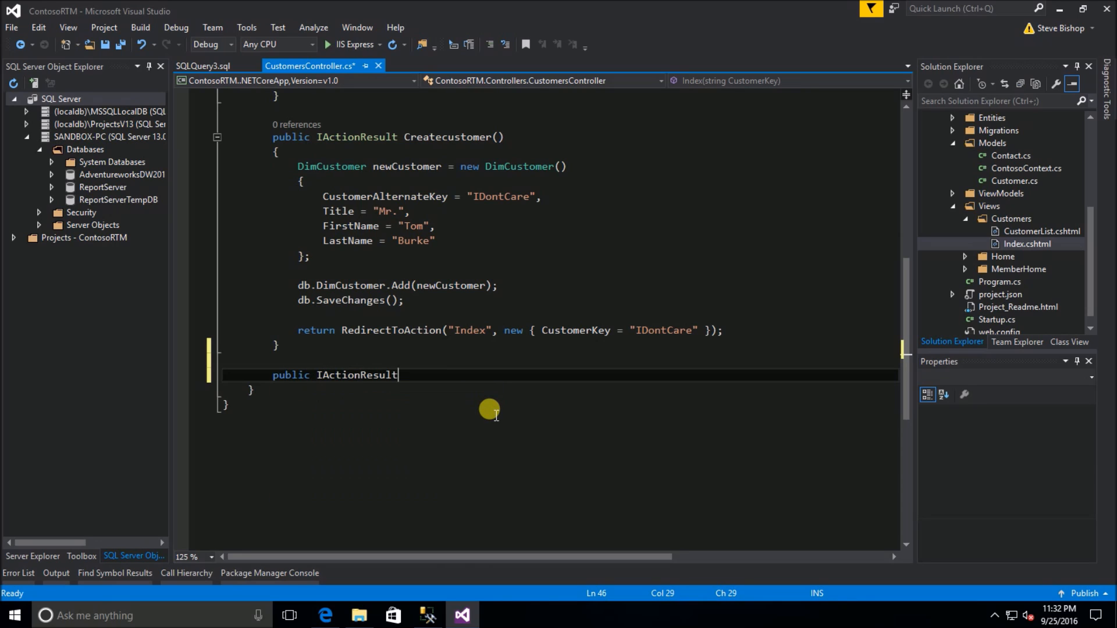
type("update")
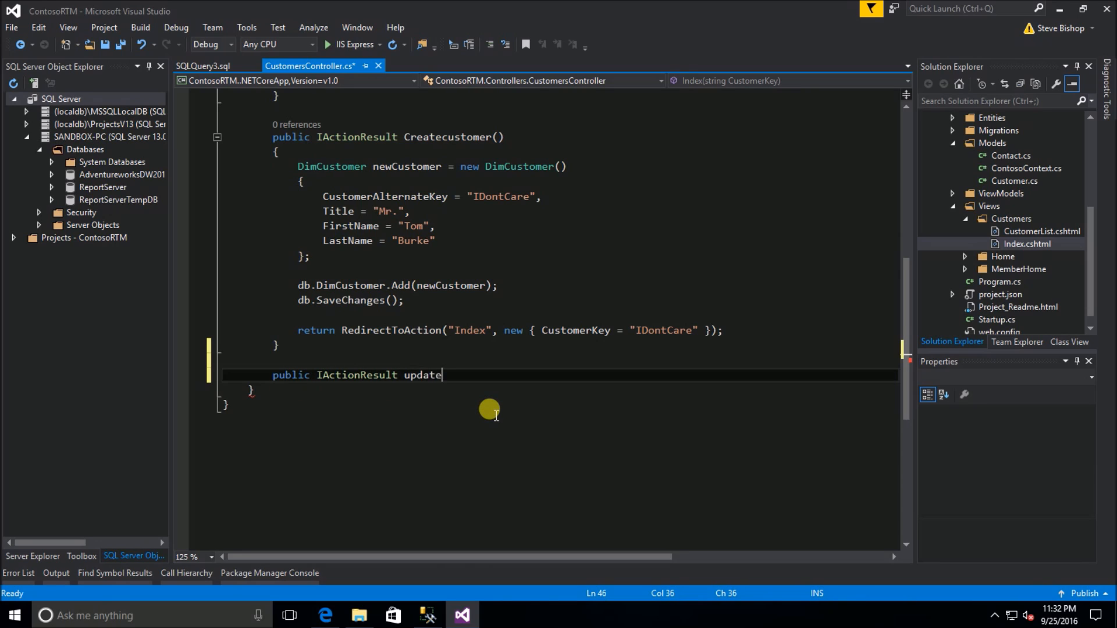
type("UPda")
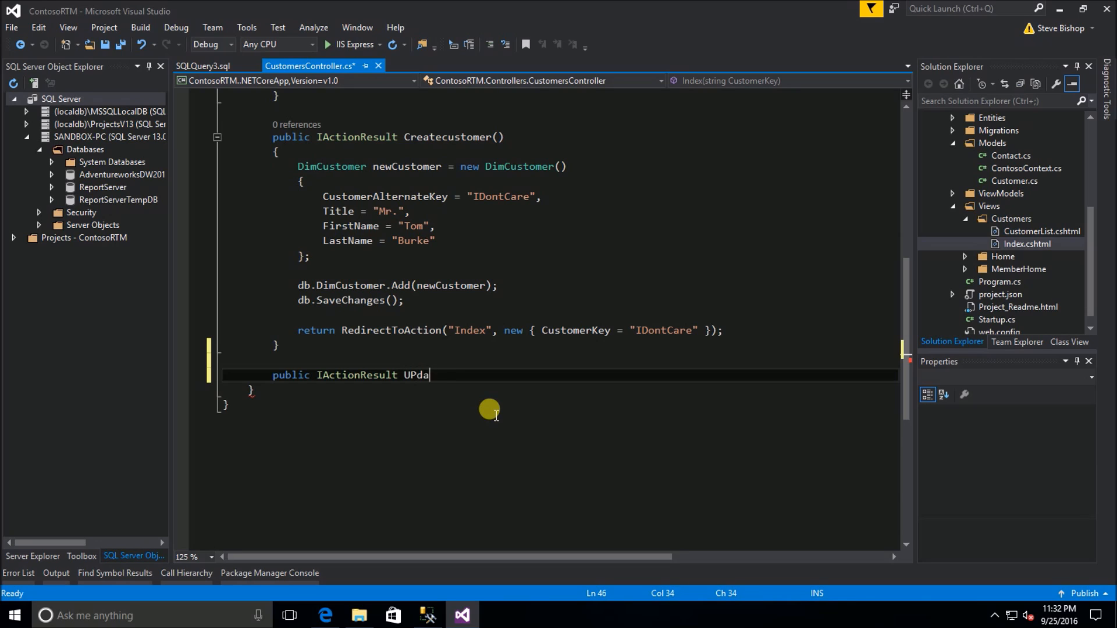
key("Backspace")
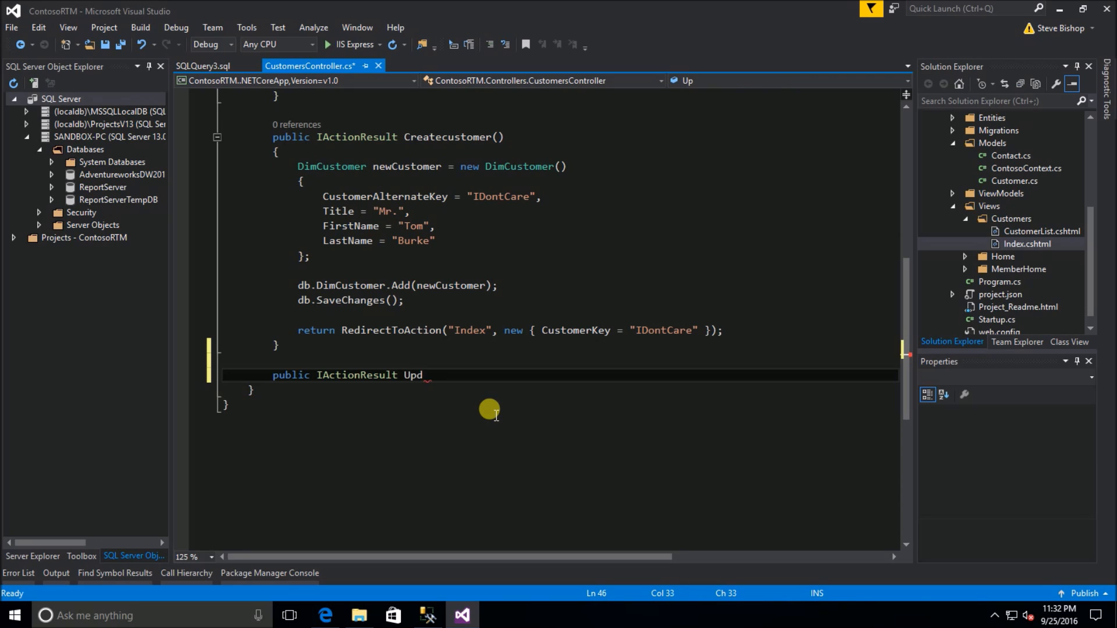
type("ateCustomer")
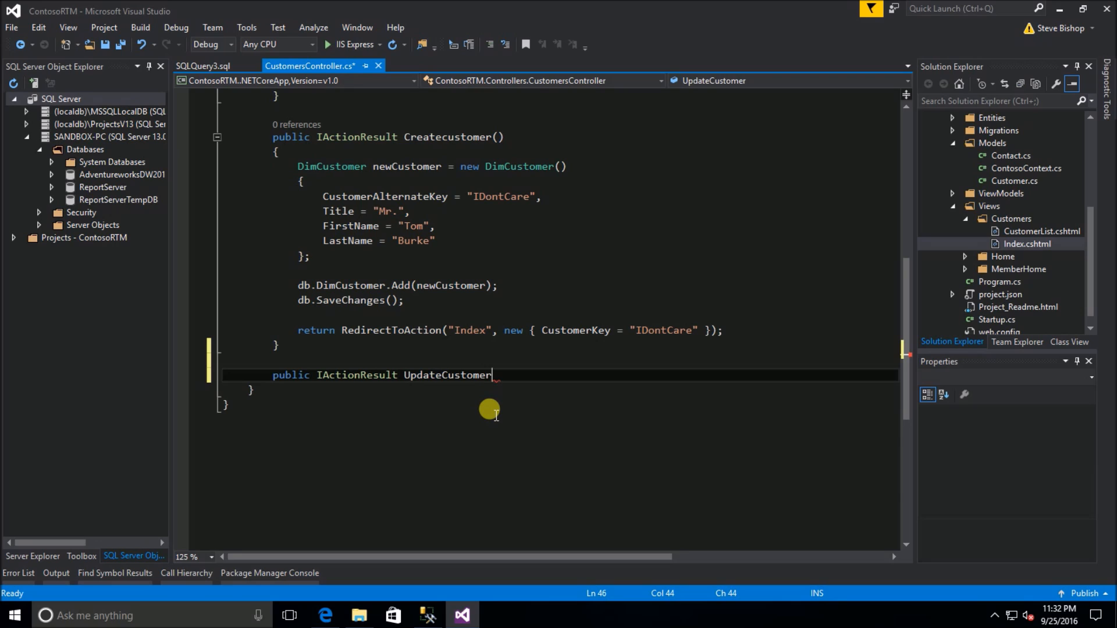
type("()")
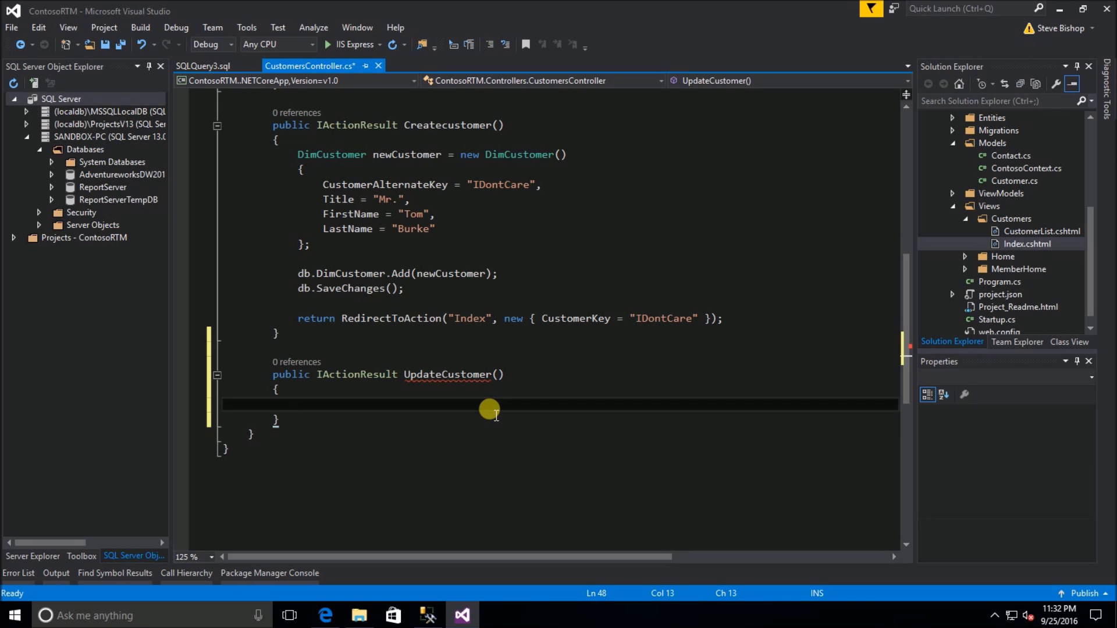
Step: Begin the method body with 'DimCustomer updatedCustomer = db.' using IntelliSense
left_click(298, 405)
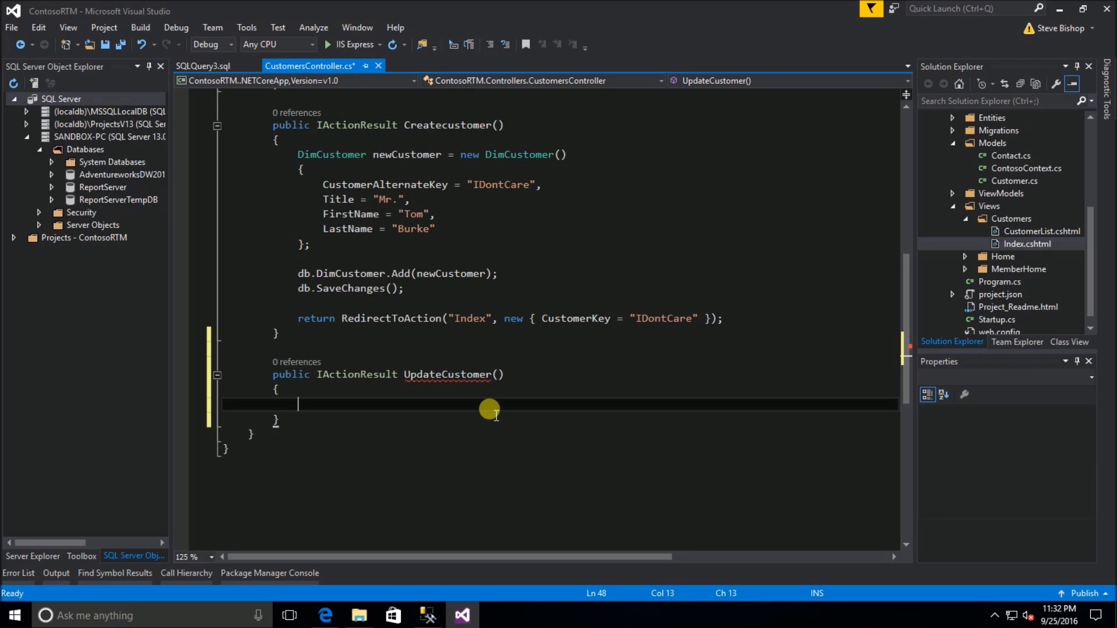
type("Dim")
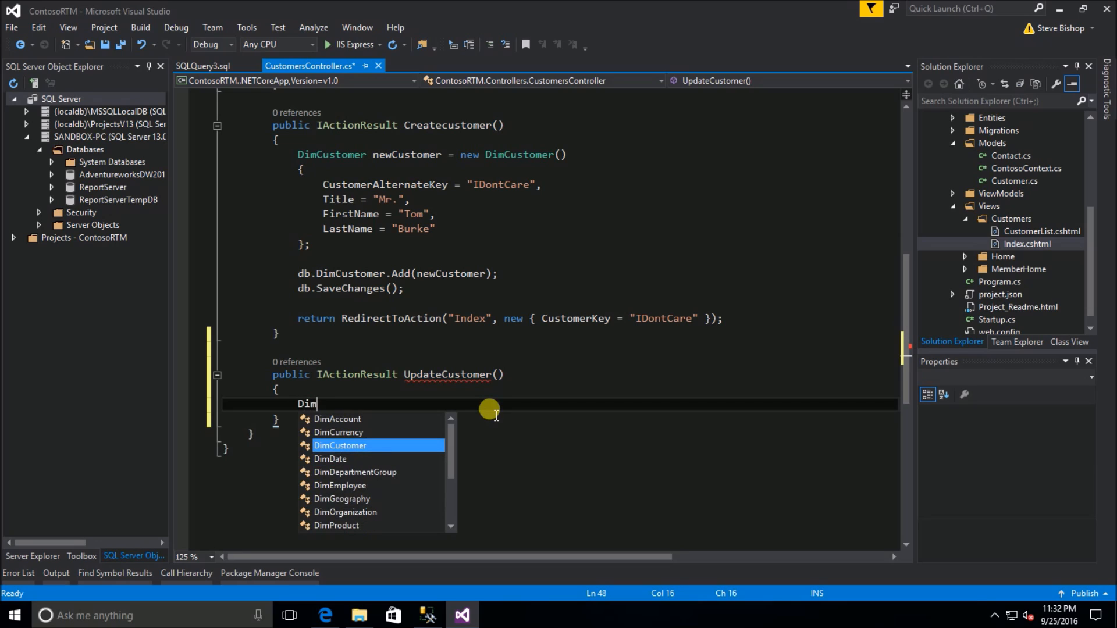
key("Tab")
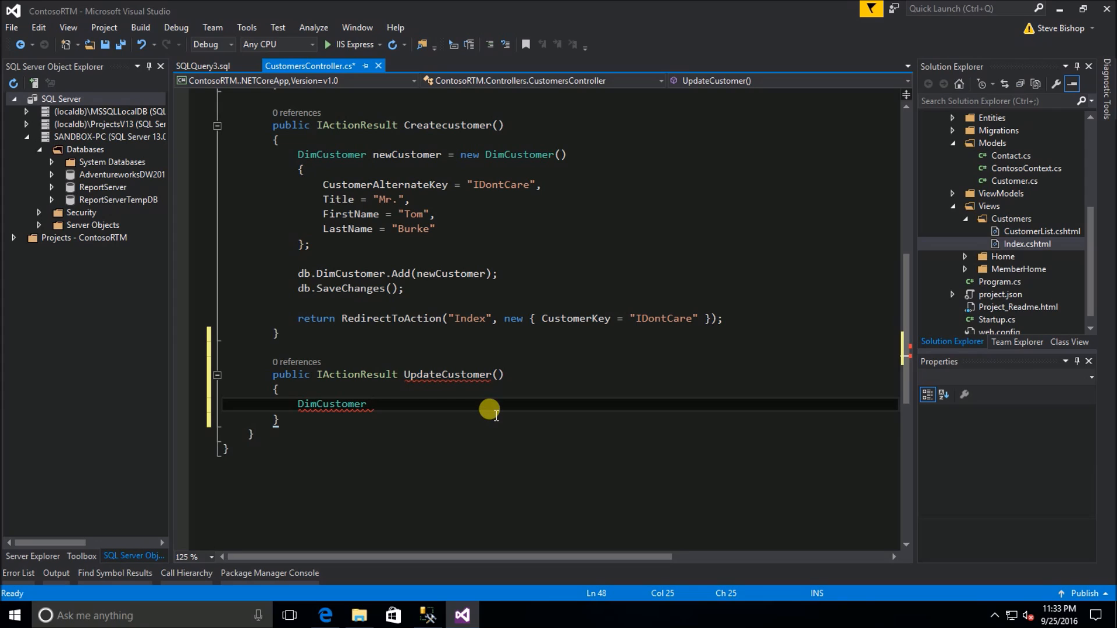
type("updatedCustomer =")
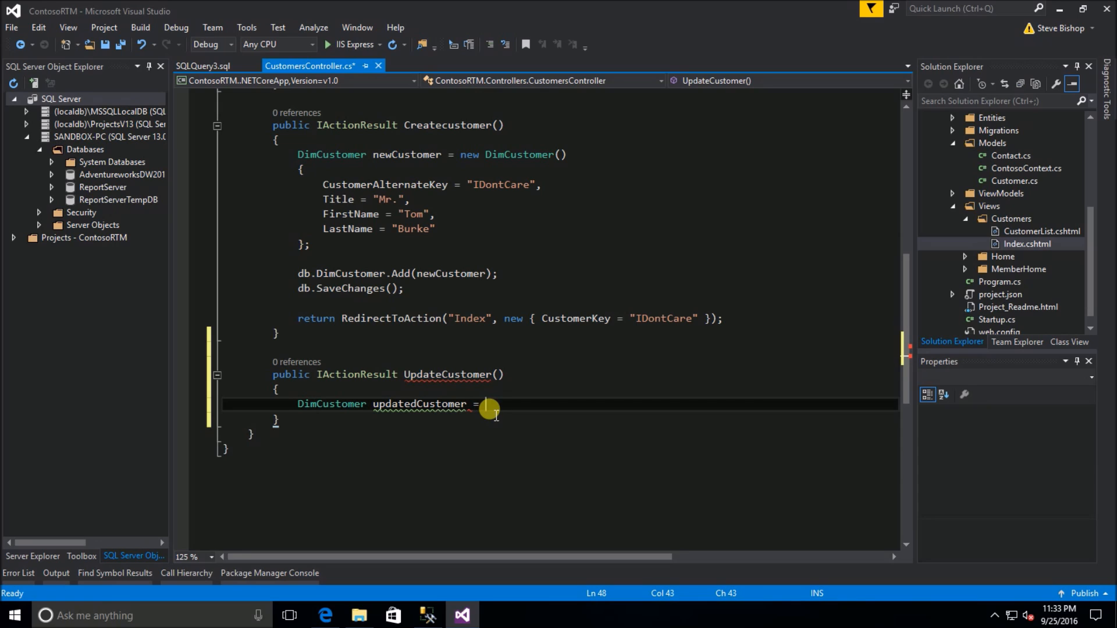
type("db")
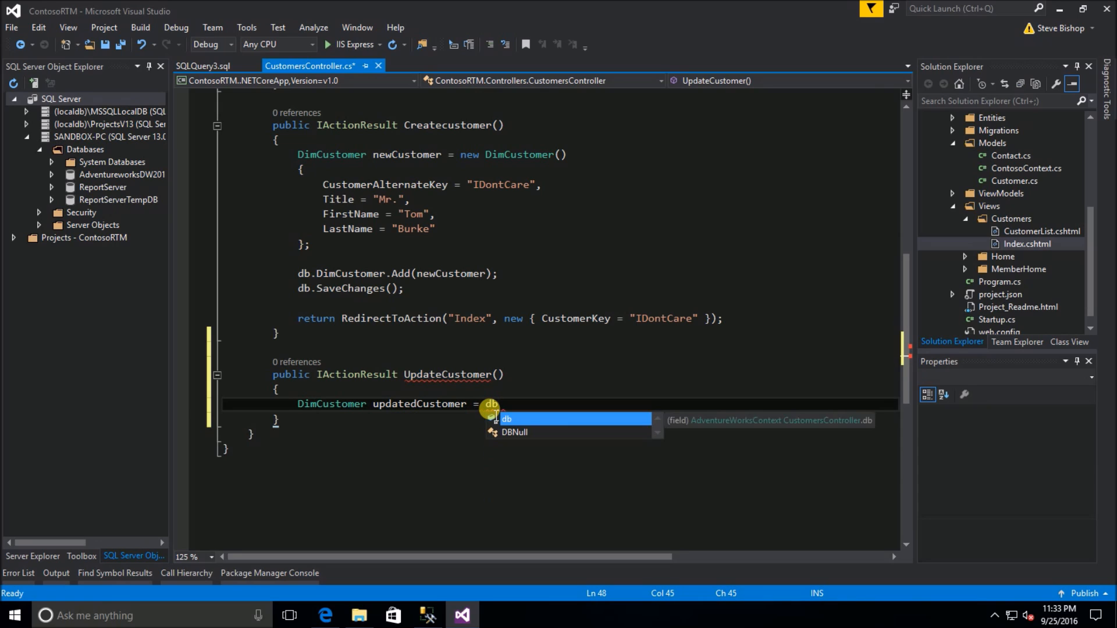
type(".")
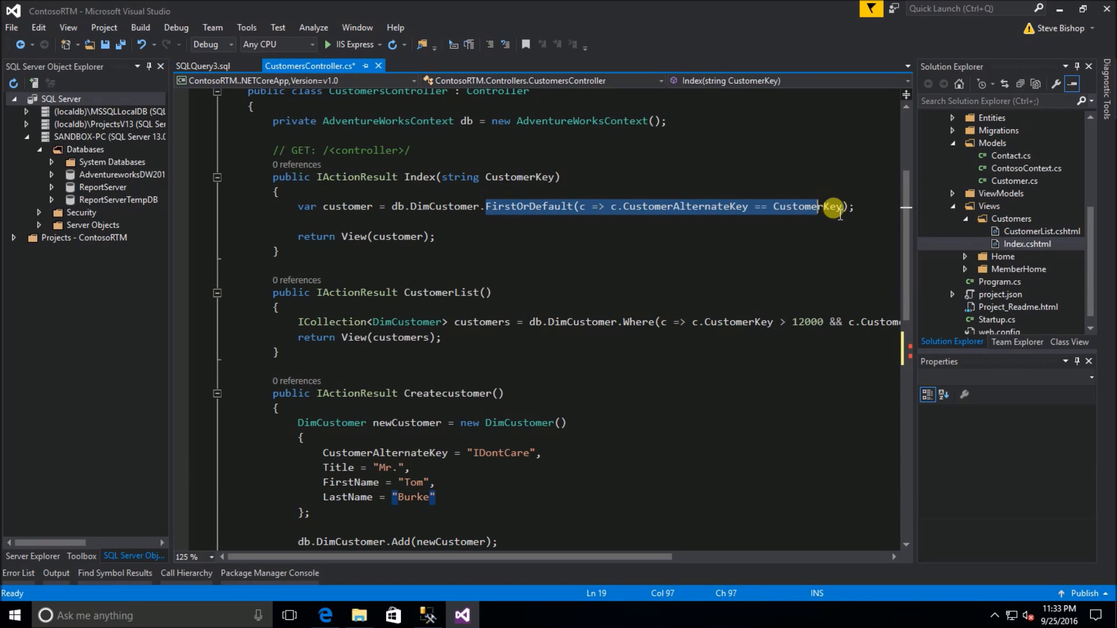
Step: Extend the updatedCustomer line to db.DimCustomer.FirstOrDefault()
scroll("down", 3)
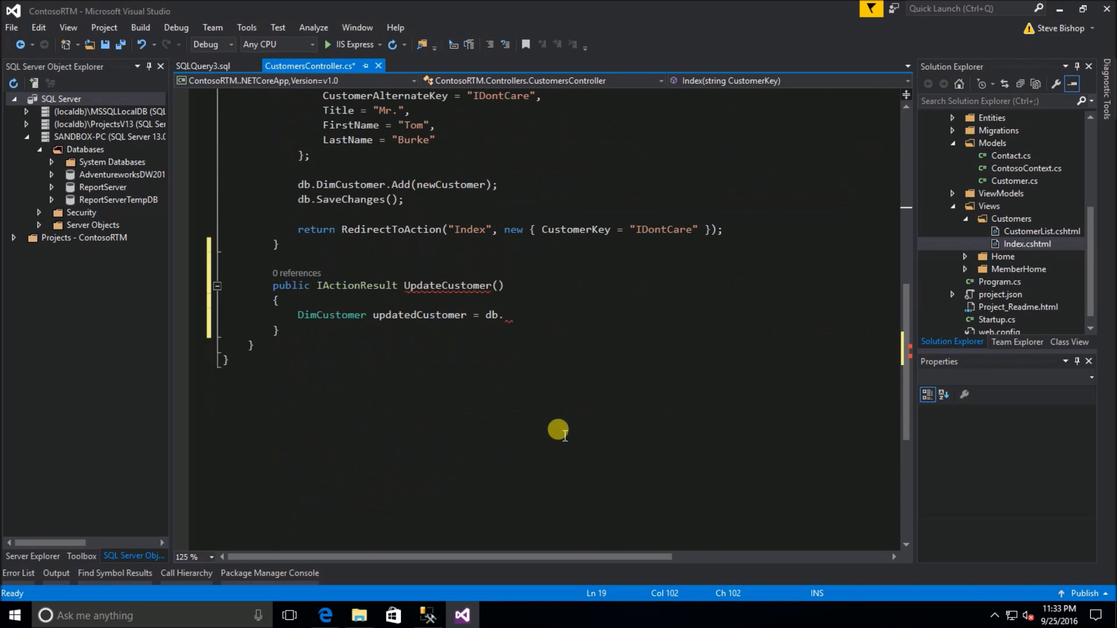
left_click(542, 316)
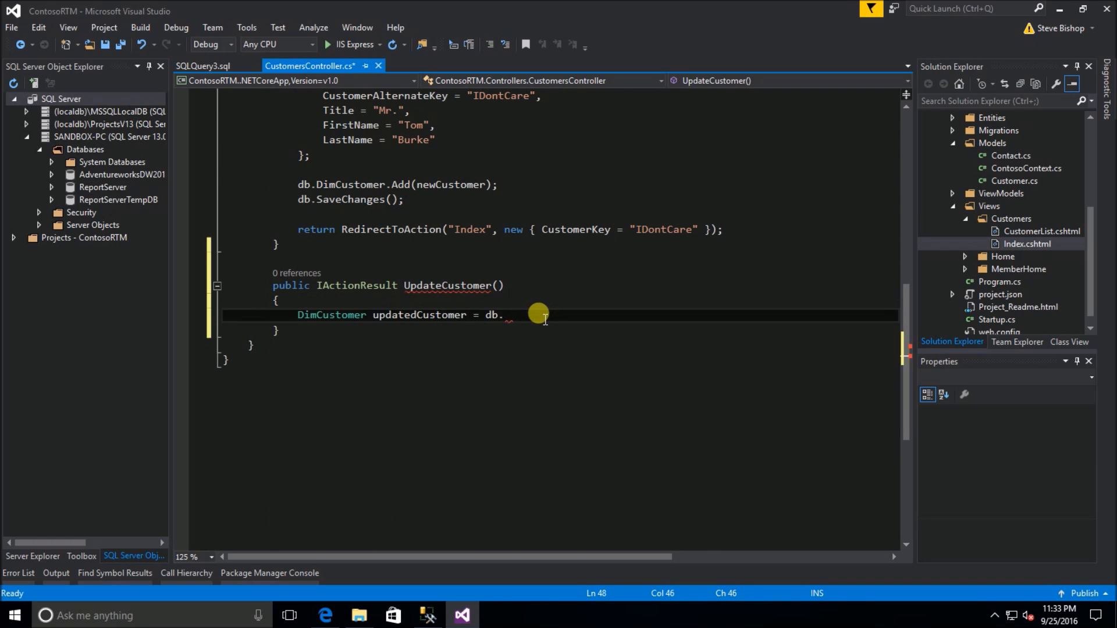
type("Dimcu")
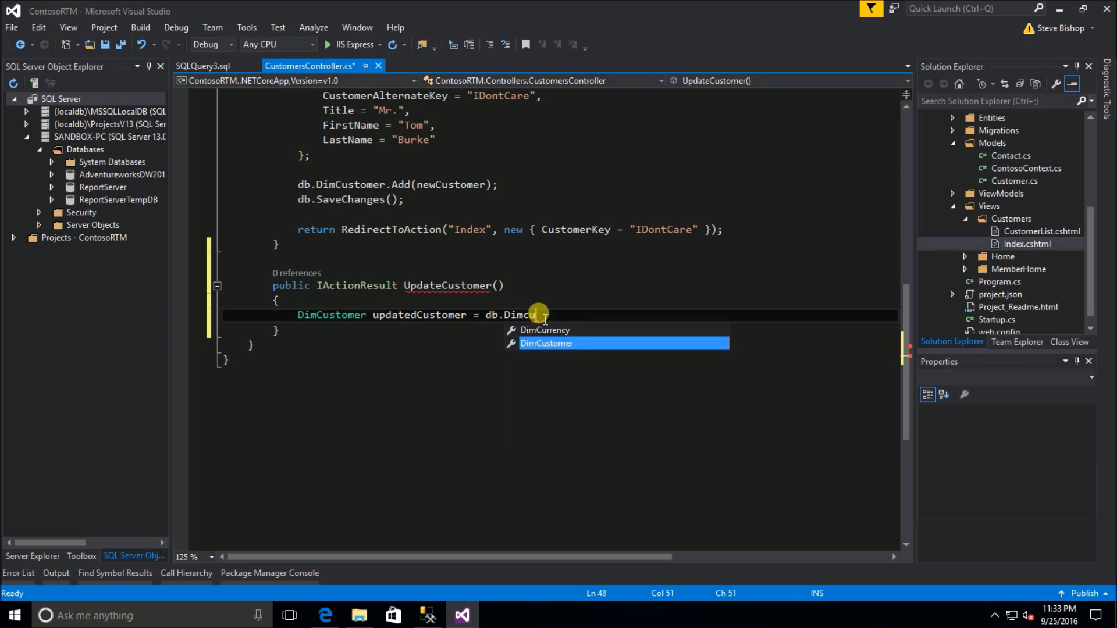
type("Customer.")
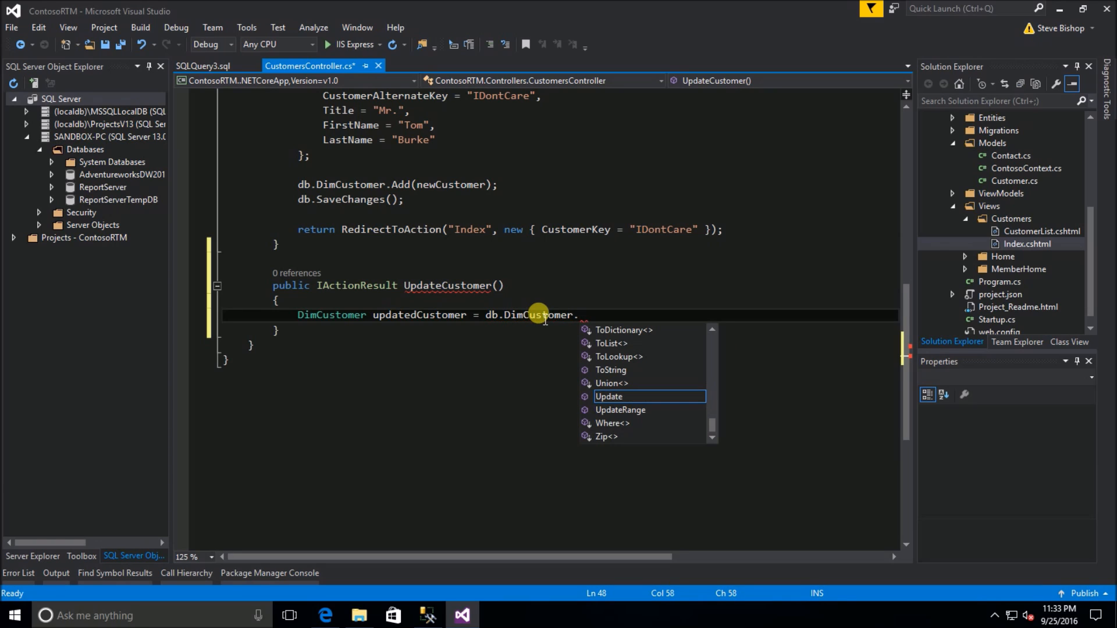
type("FirstOrDefault")
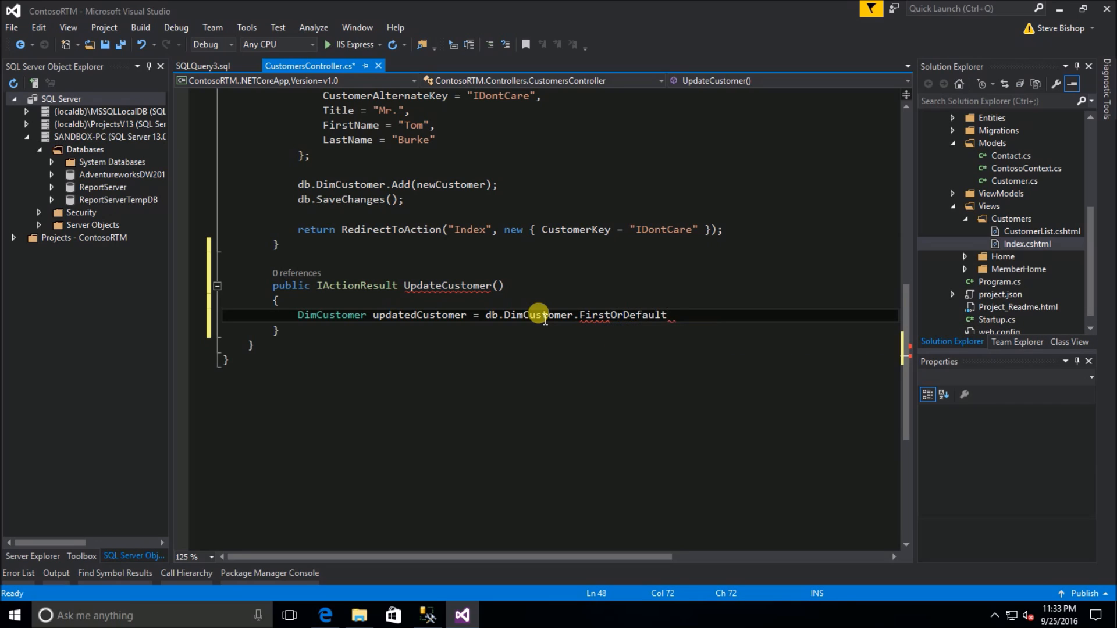
type("()")
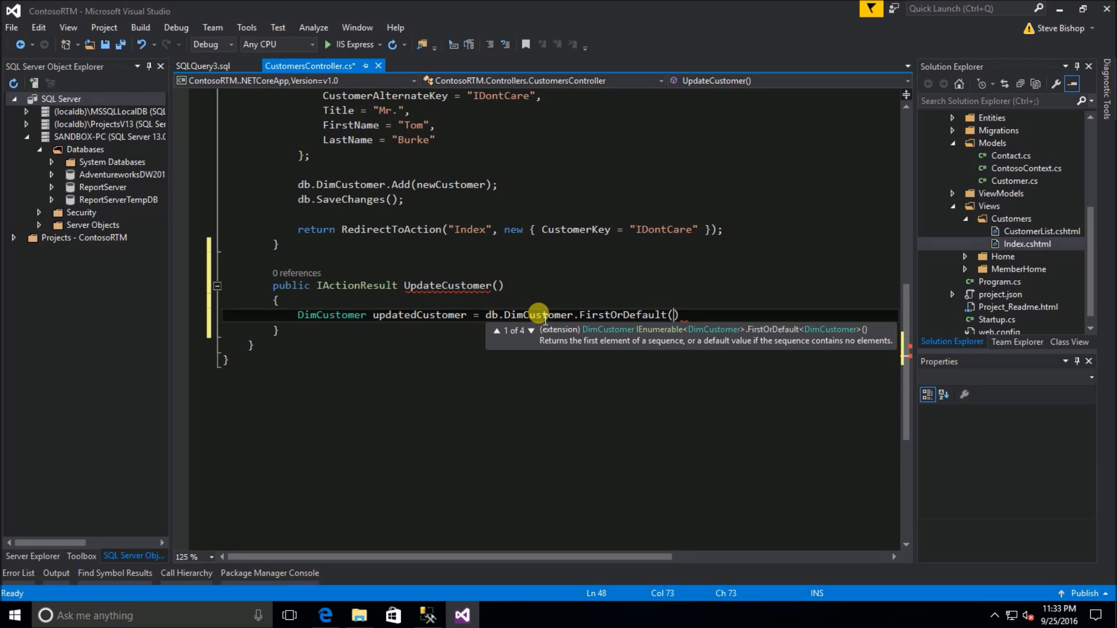
Step: Begin the FirstOrDefault lambda as 'c => c.', keeping c as the parameter name
type("c")
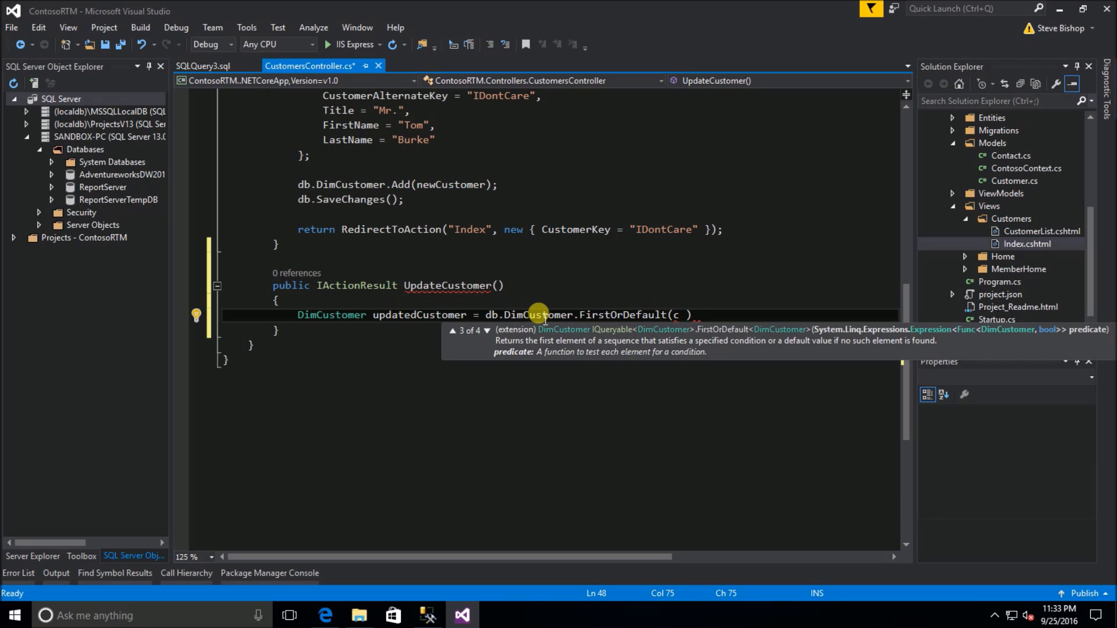
type("ustomer =>")
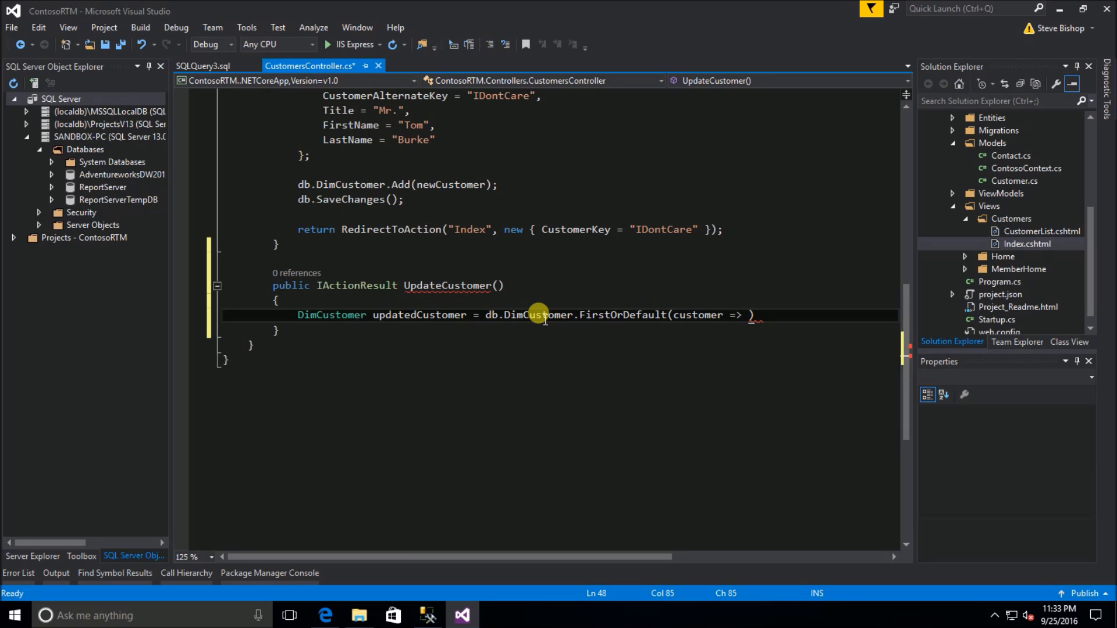
type("custom")
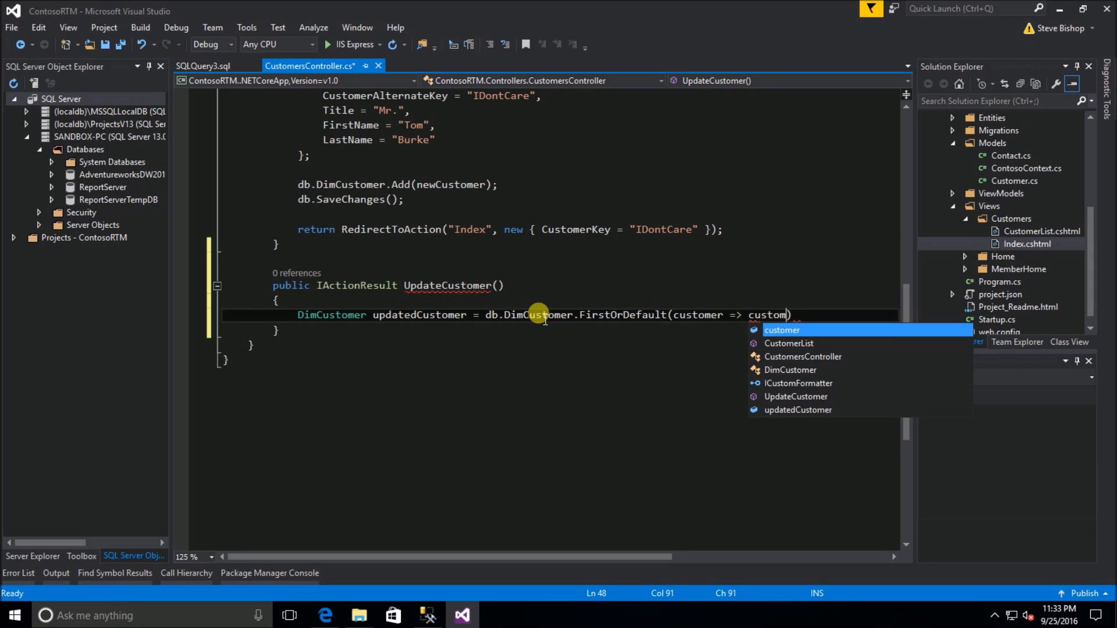
key("Escape")
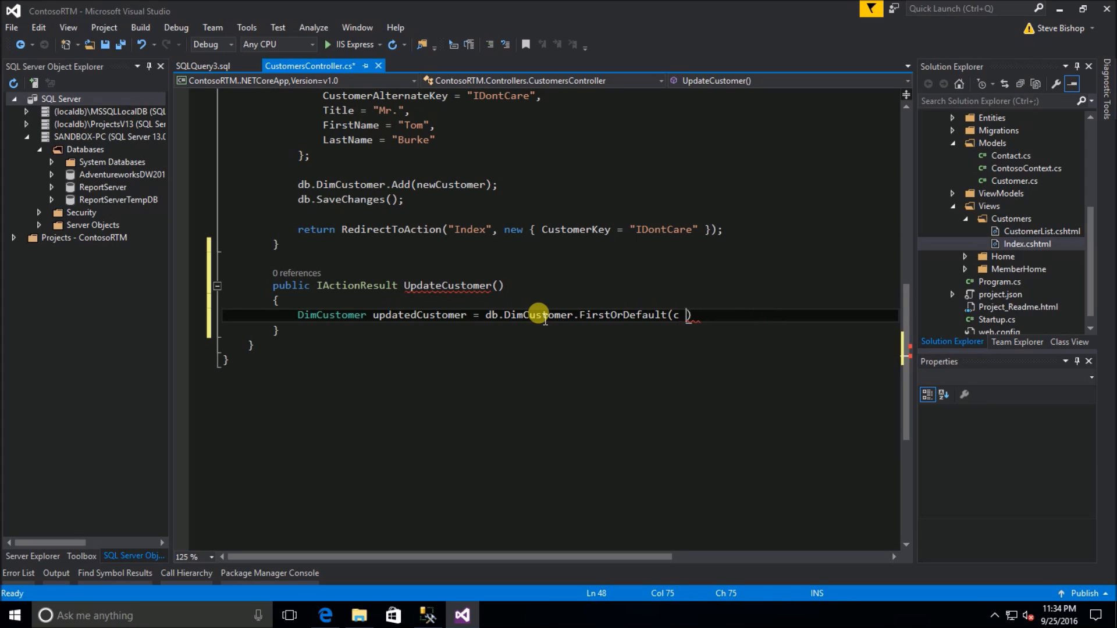
type("=")
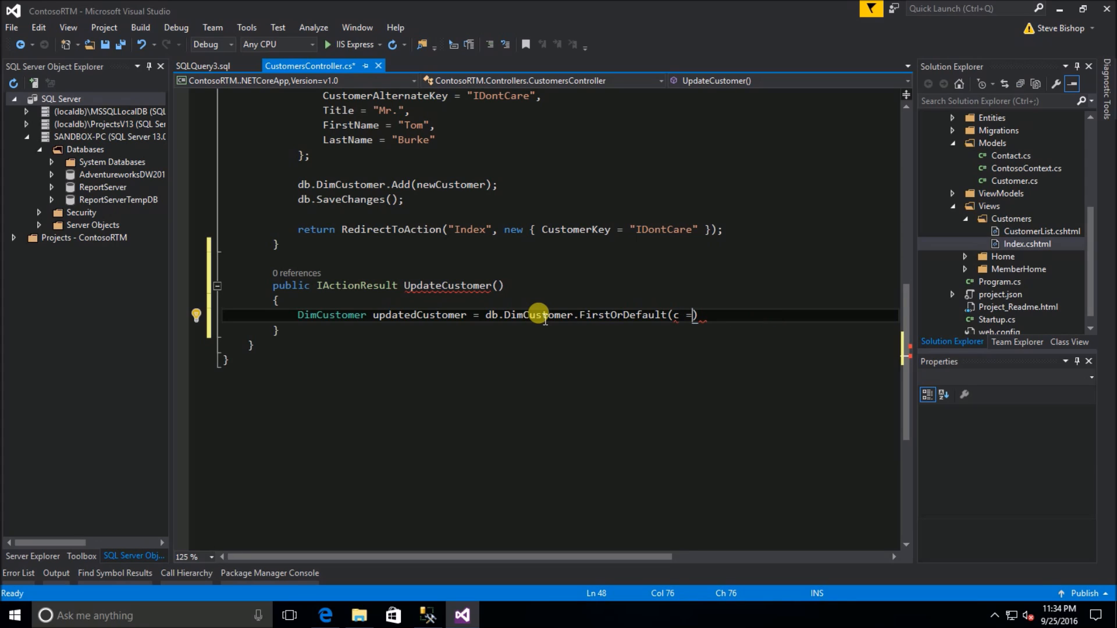
type(">")
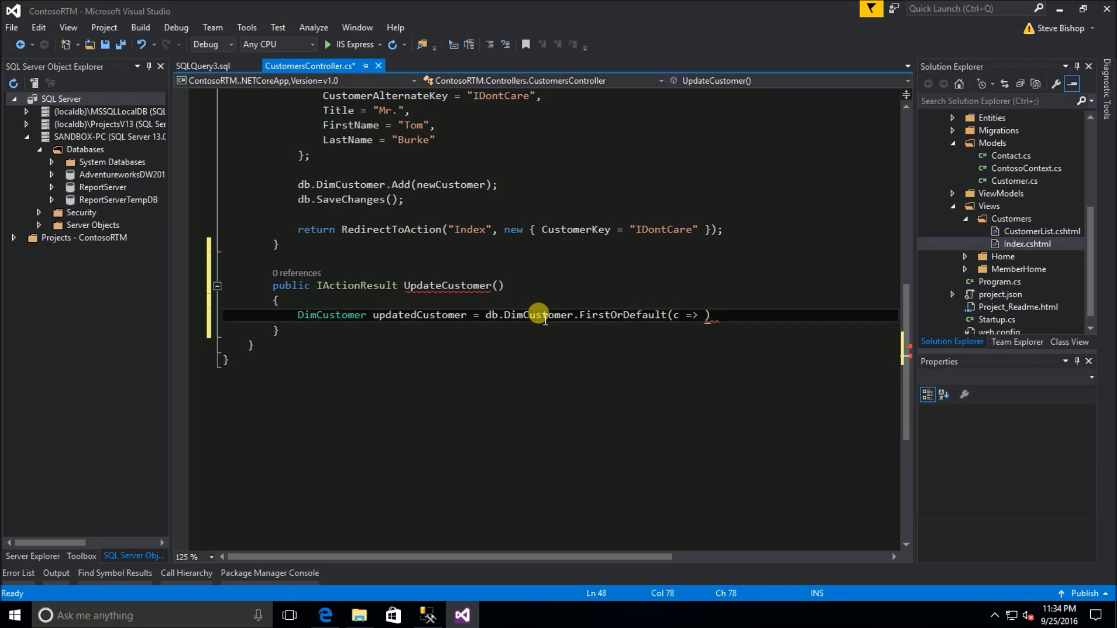
type("c")
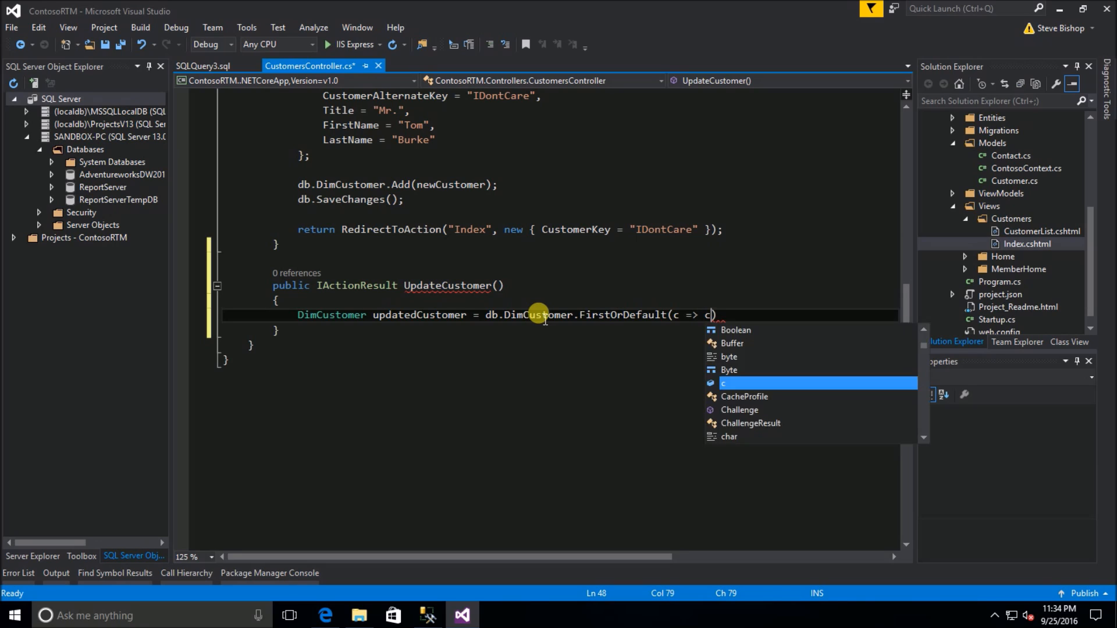
type(".")
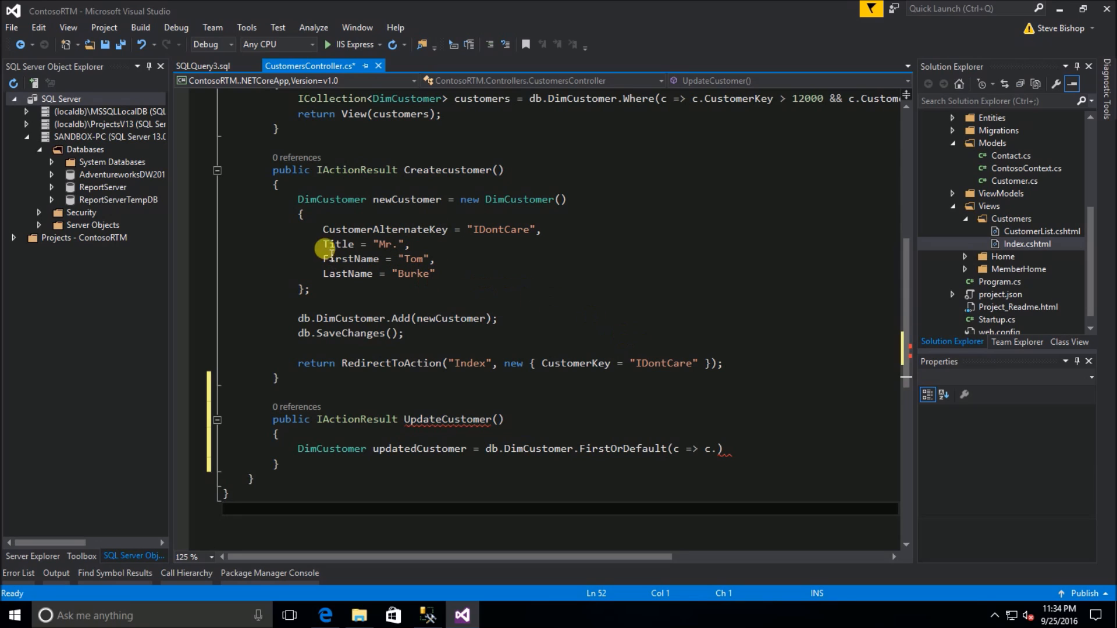
Step: Complete the lambda as c.CustomerAlternateKey == "IDontCare", matching CreateCustomer's key
left_click(326, 229)
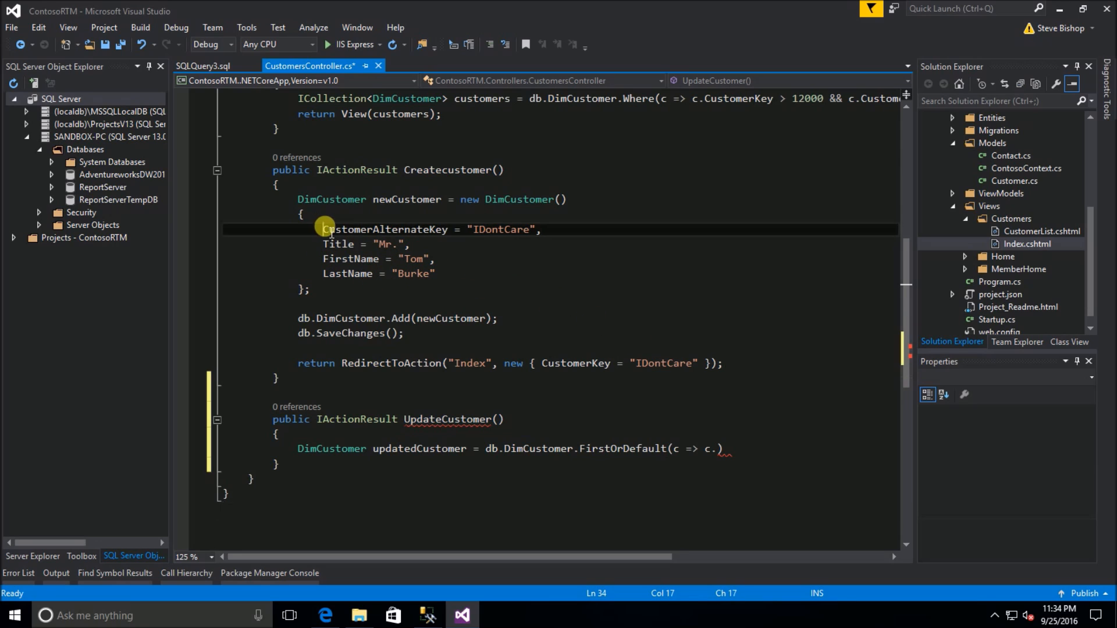
double_click(384, 230)
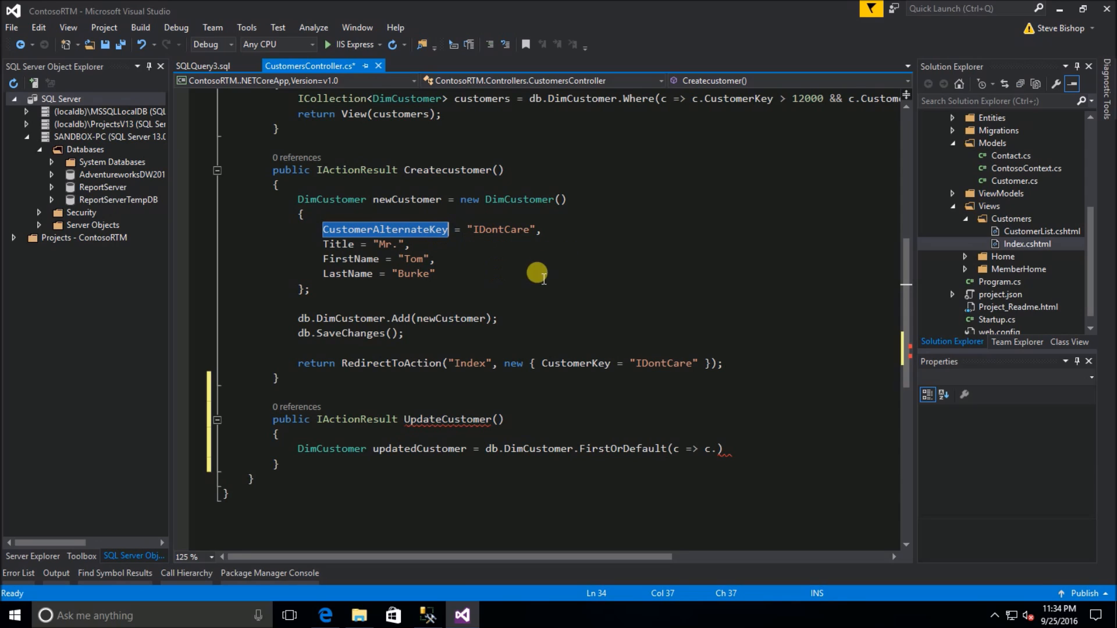
mouse_move(477, 229)
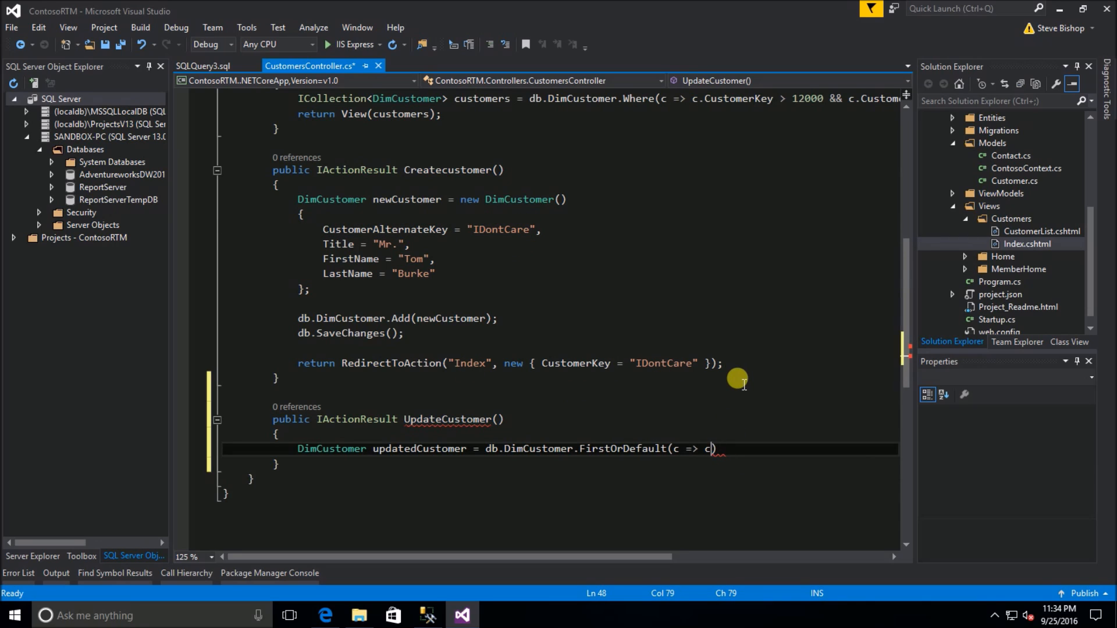
type(".")
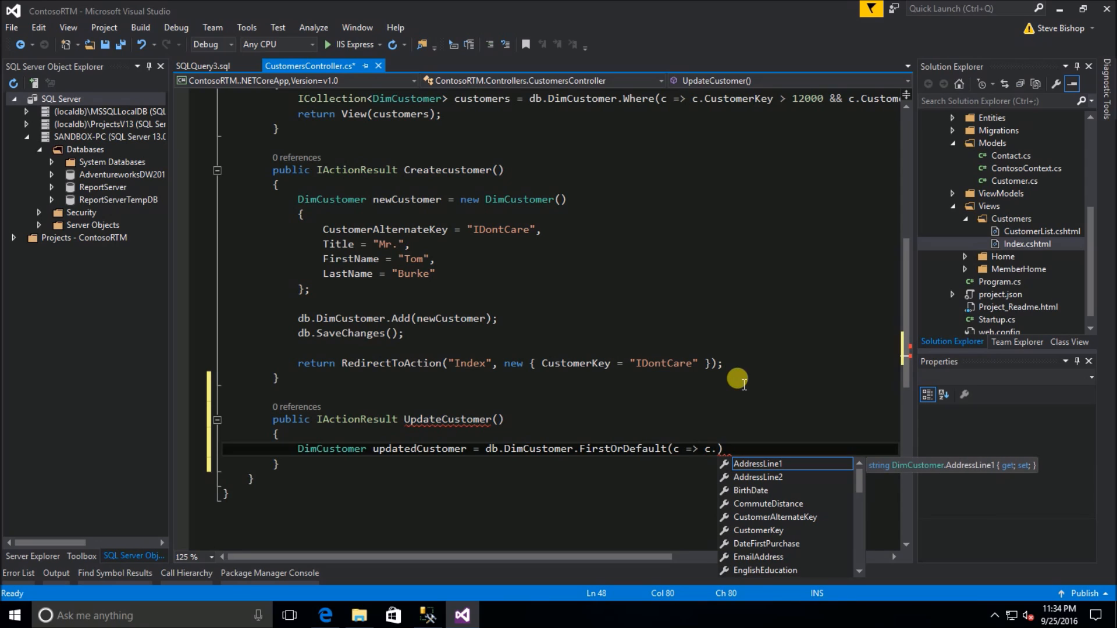
type("C")
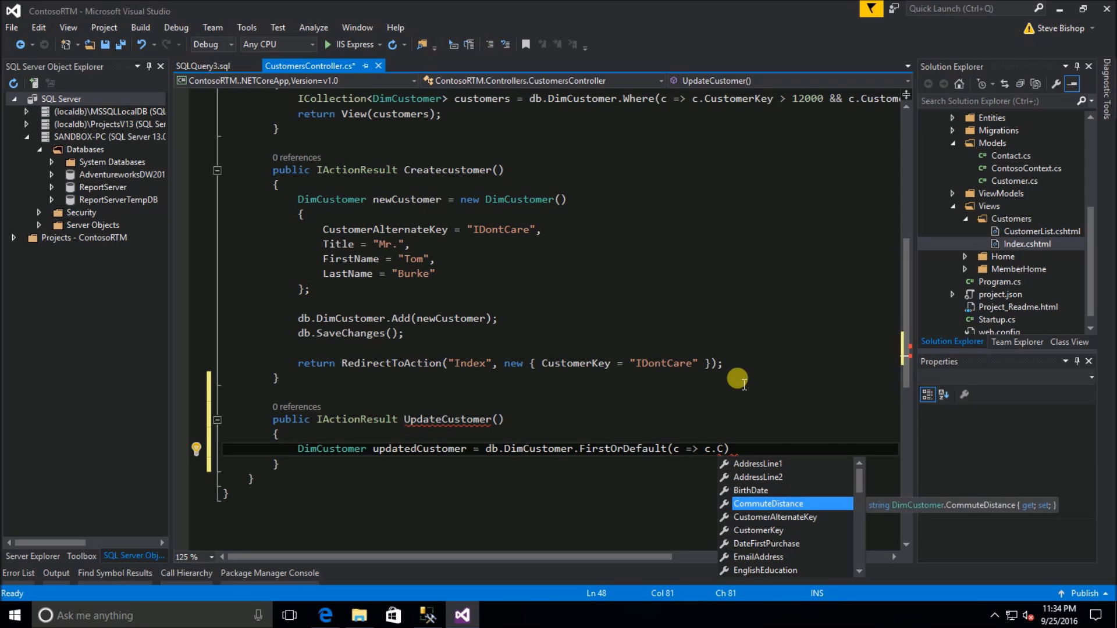
type("ustomerAlternateKey =")
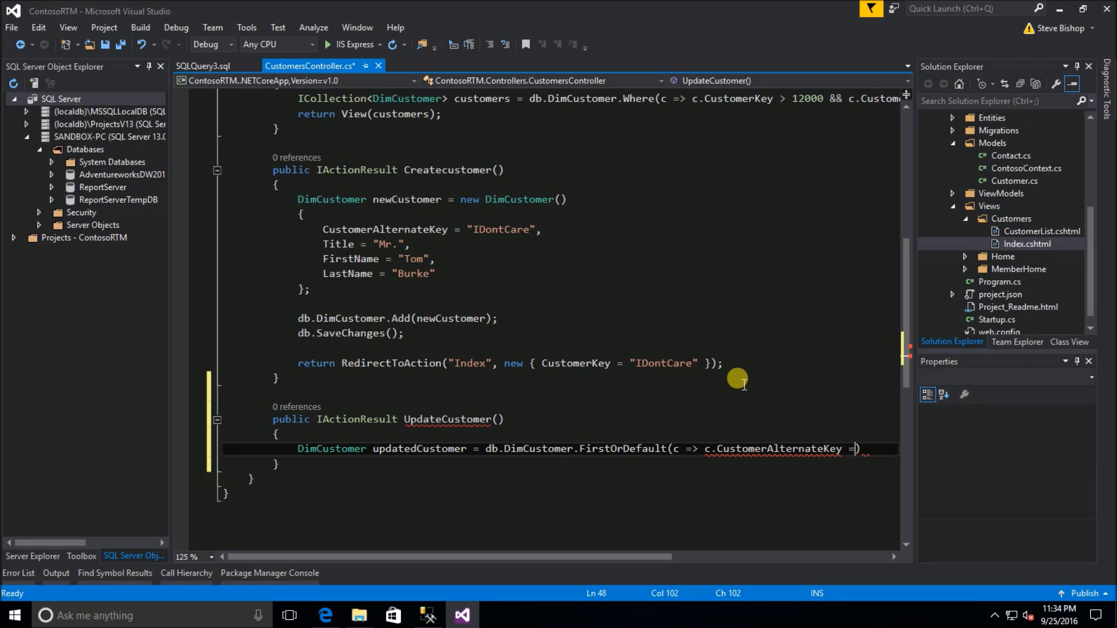
type("== \"IDon")
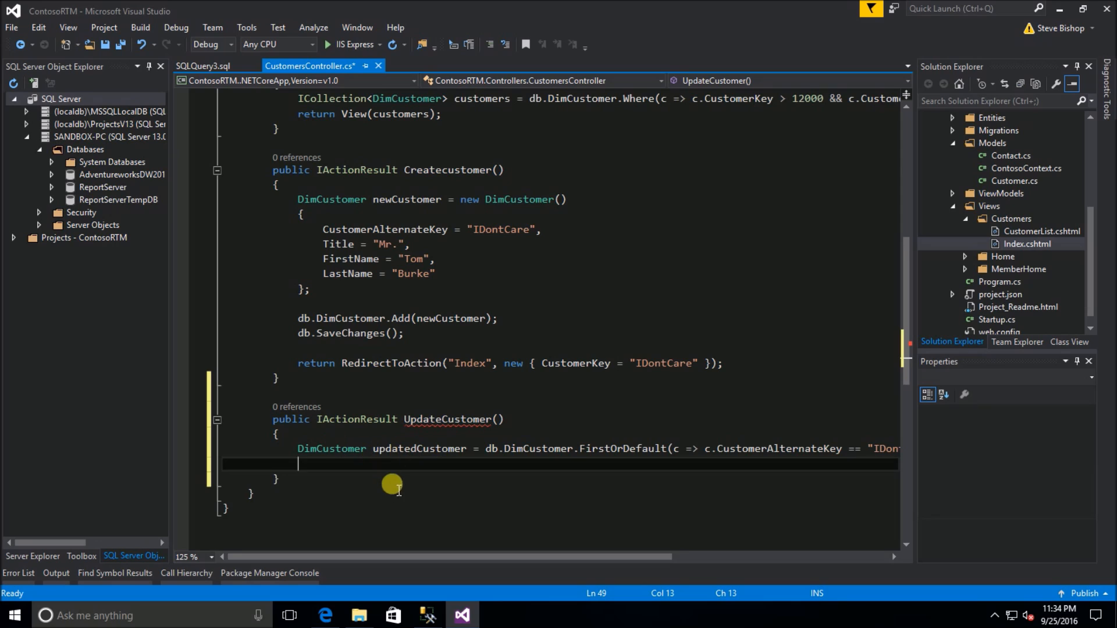
scroll("down", 3)
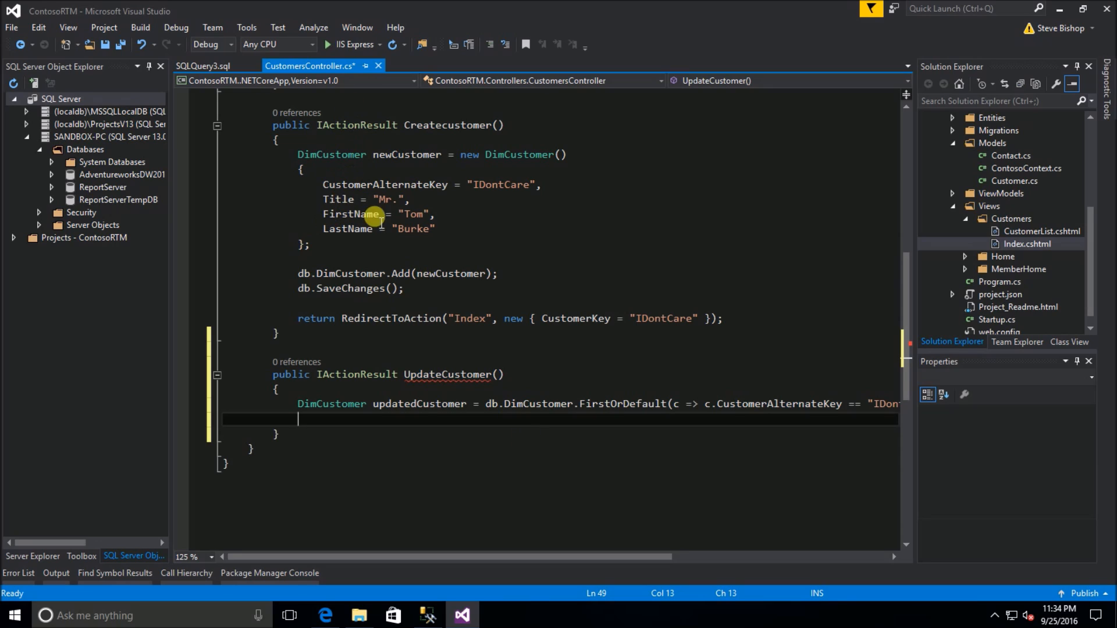
mouse_move(473, 203)
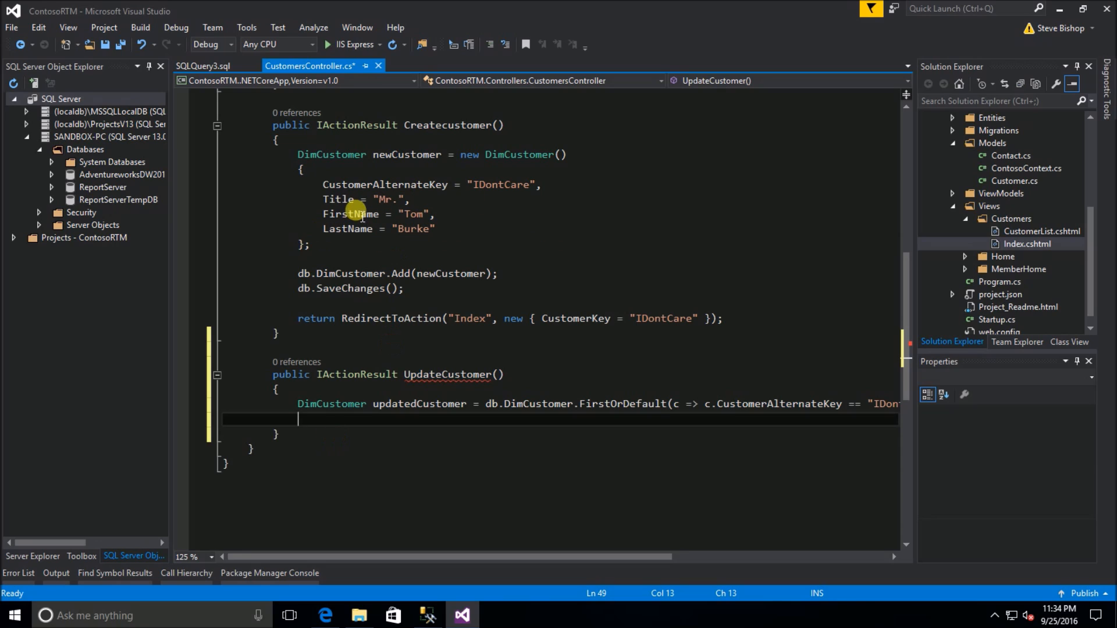
mouse_move(478, 416)
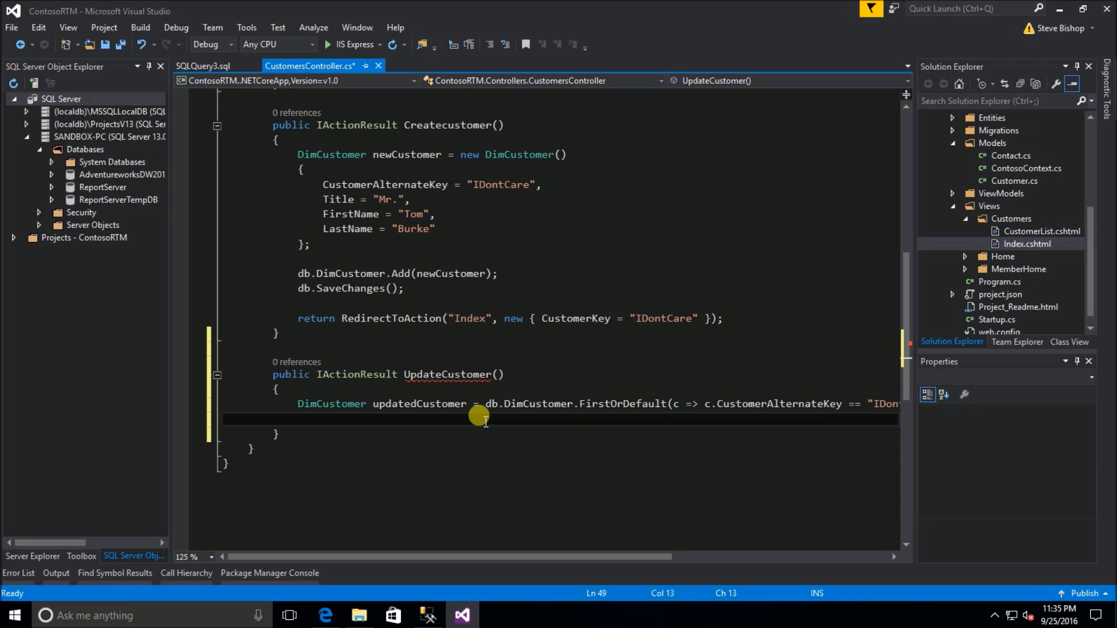
type("updatedCustomer.EmailAddress")
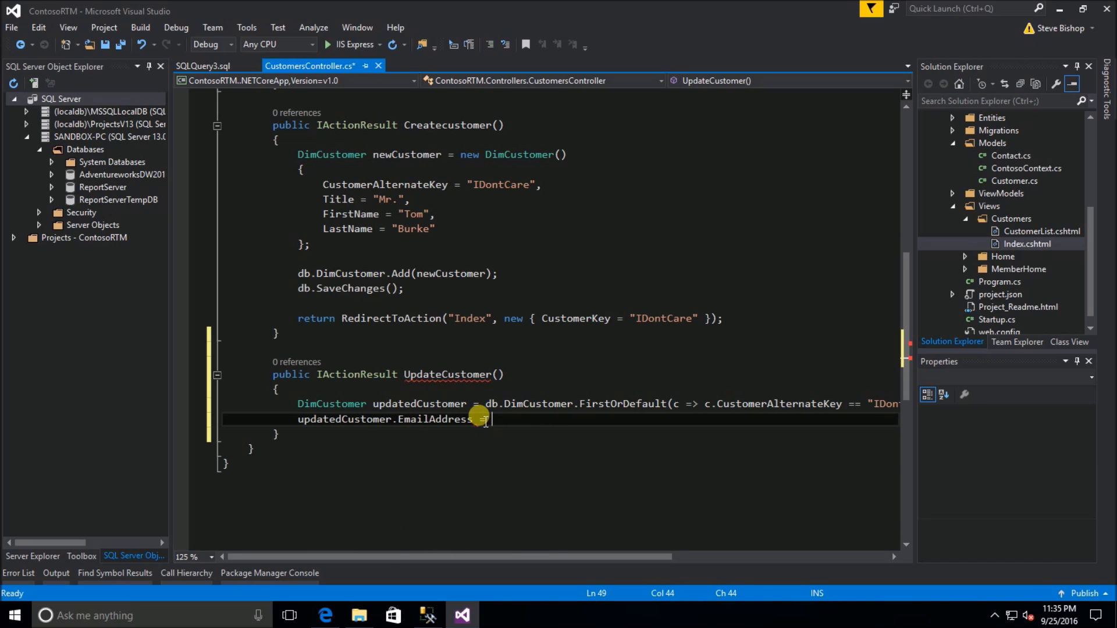
type("= \"\"")
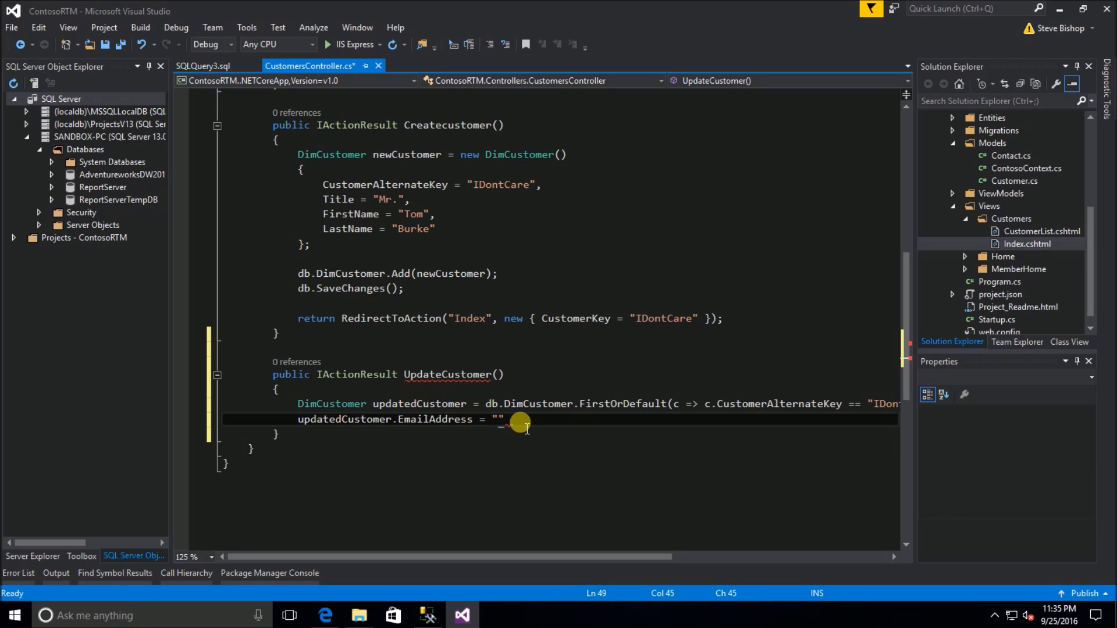
mouse_move(377, 437)
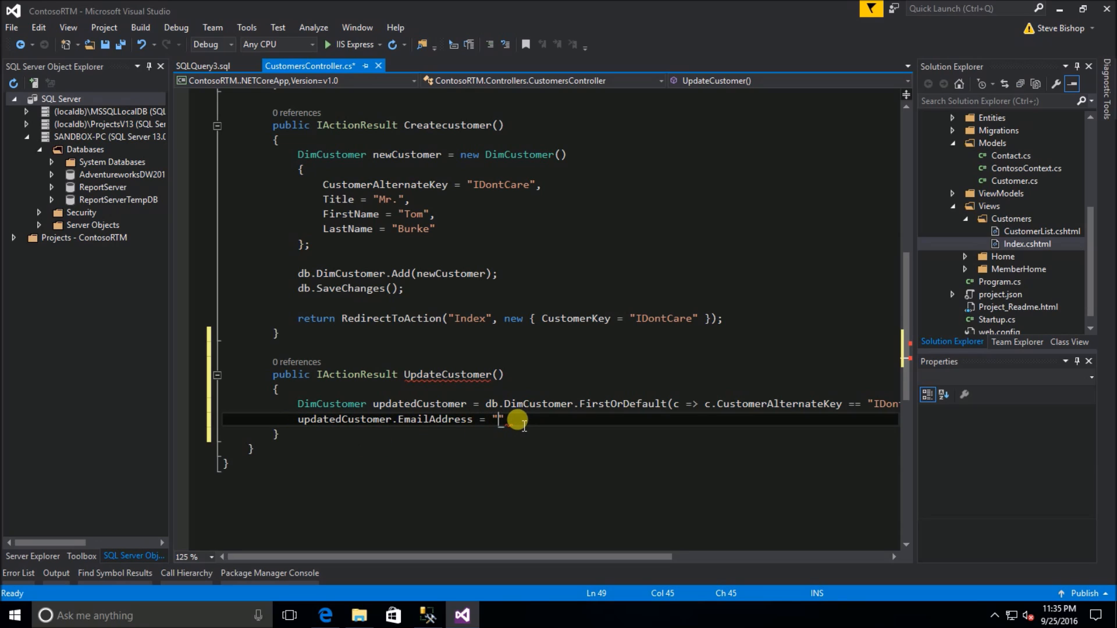
mouse_move(571, 464)
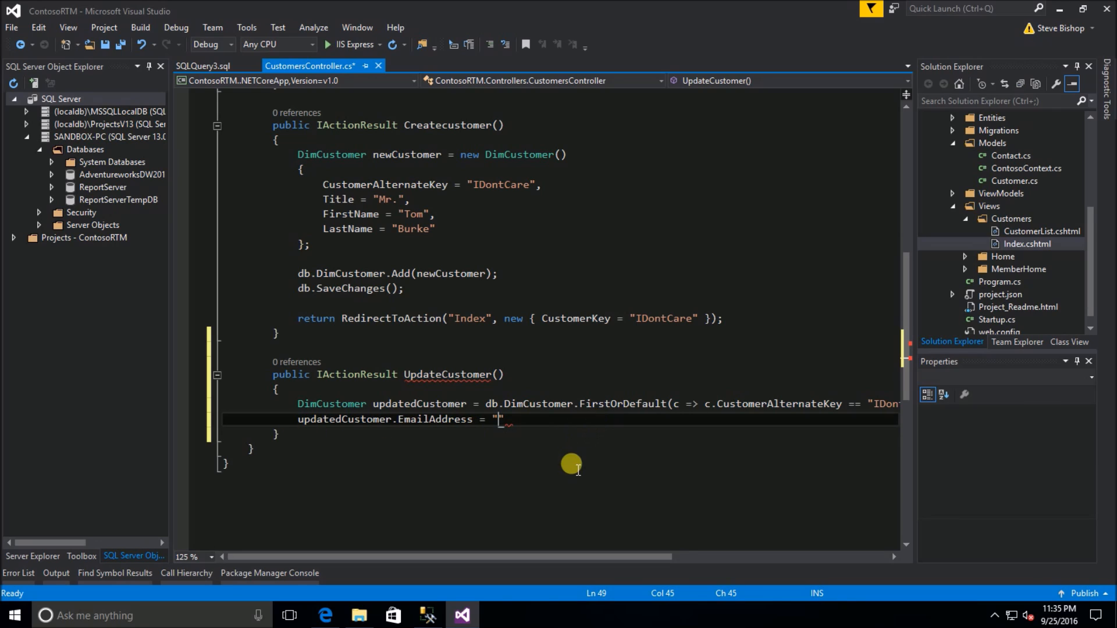
mouse_move(574, 465)
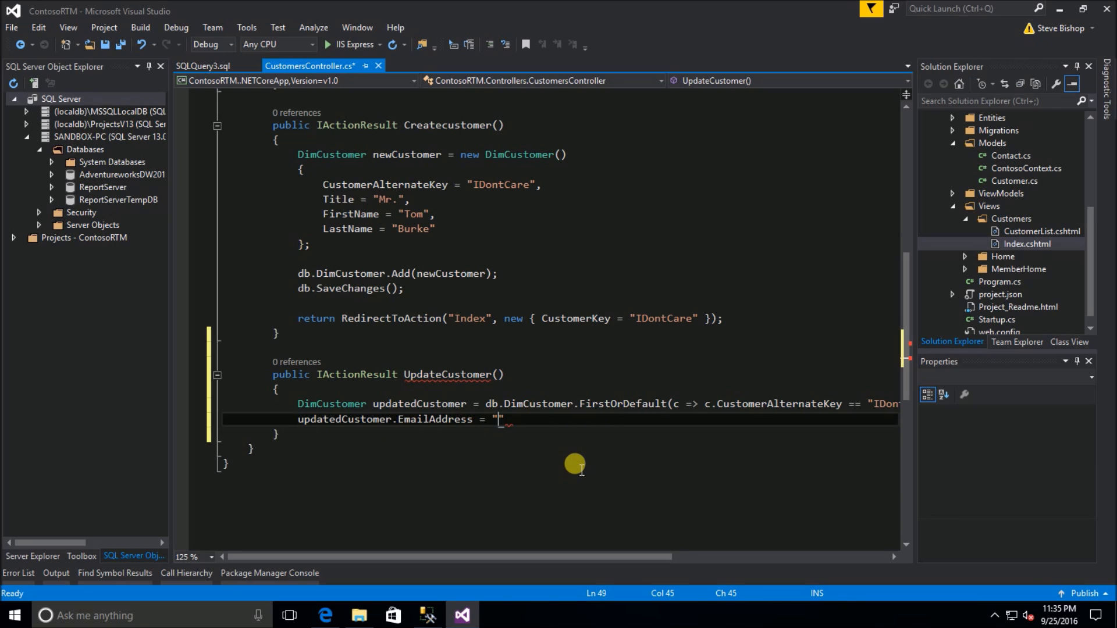
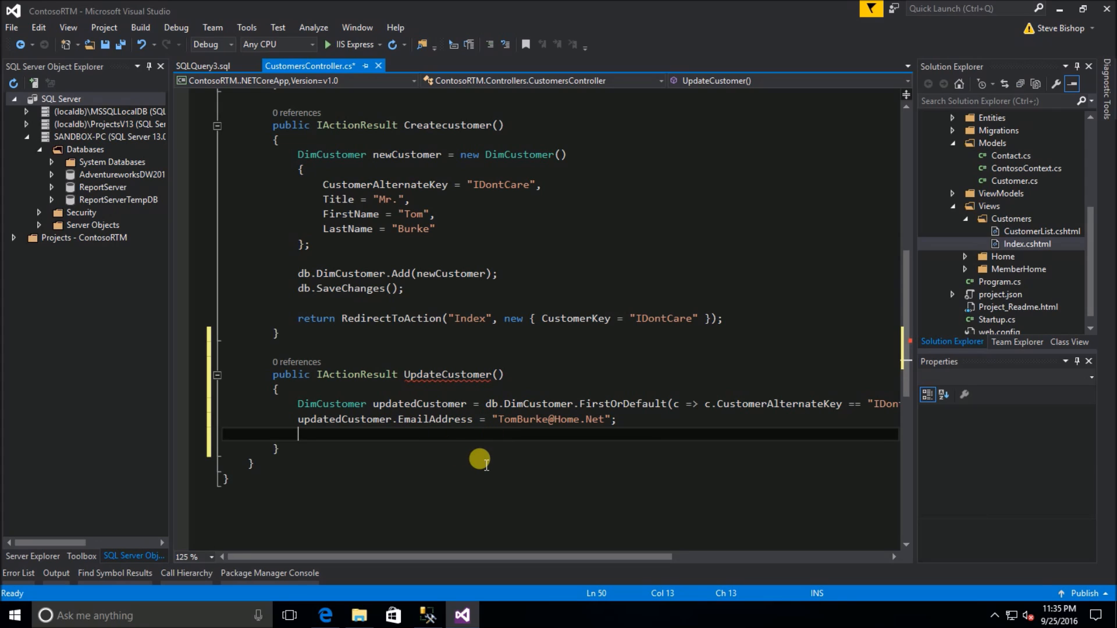
mouse_move(486, 445)
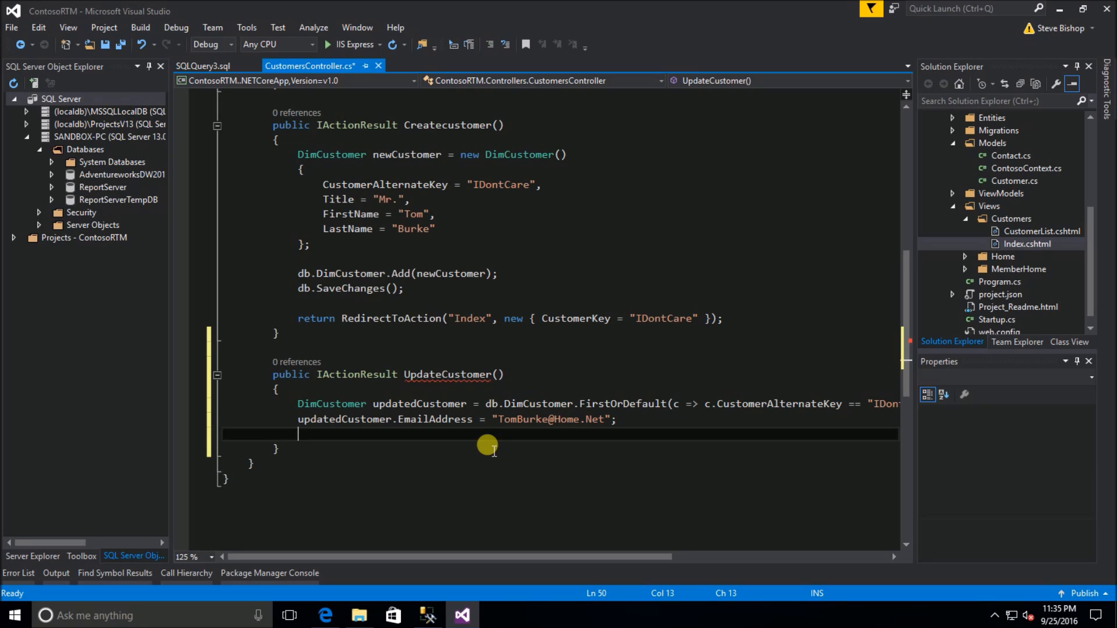
Step: Add the statement db.DimCustomer.Update(updatedCustomer); followed by a new line
type("d")
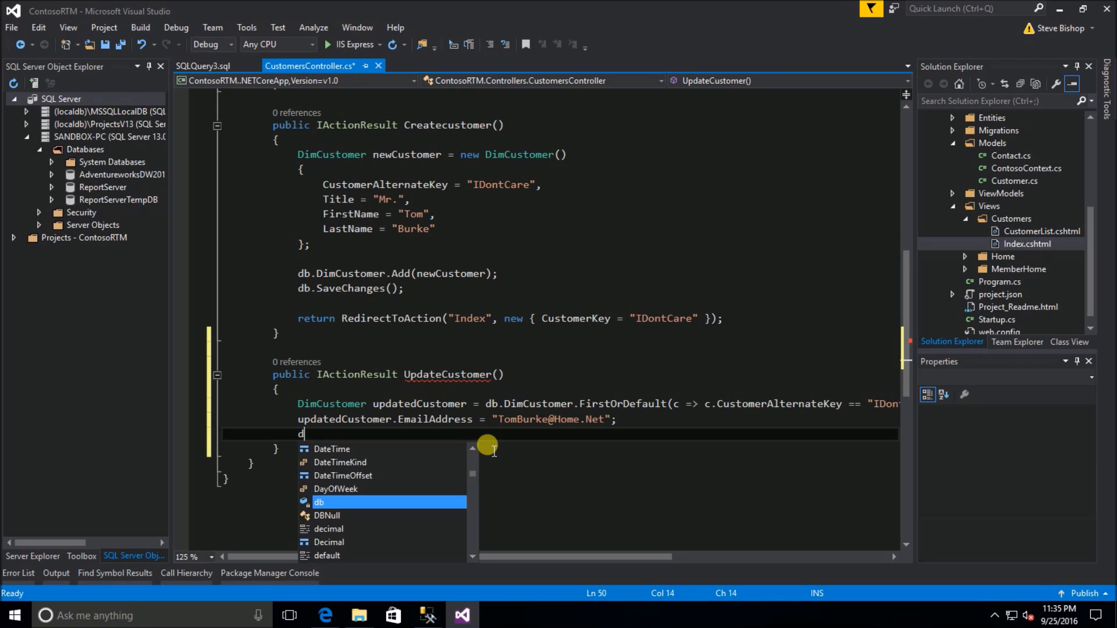
type("b")
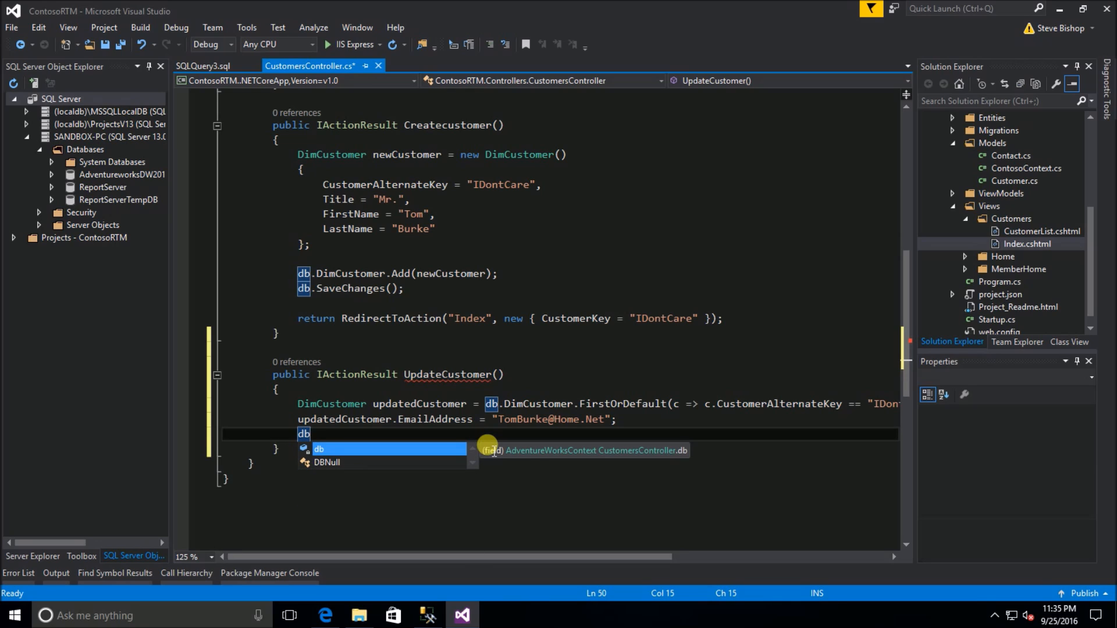
type(".DimCustomer")
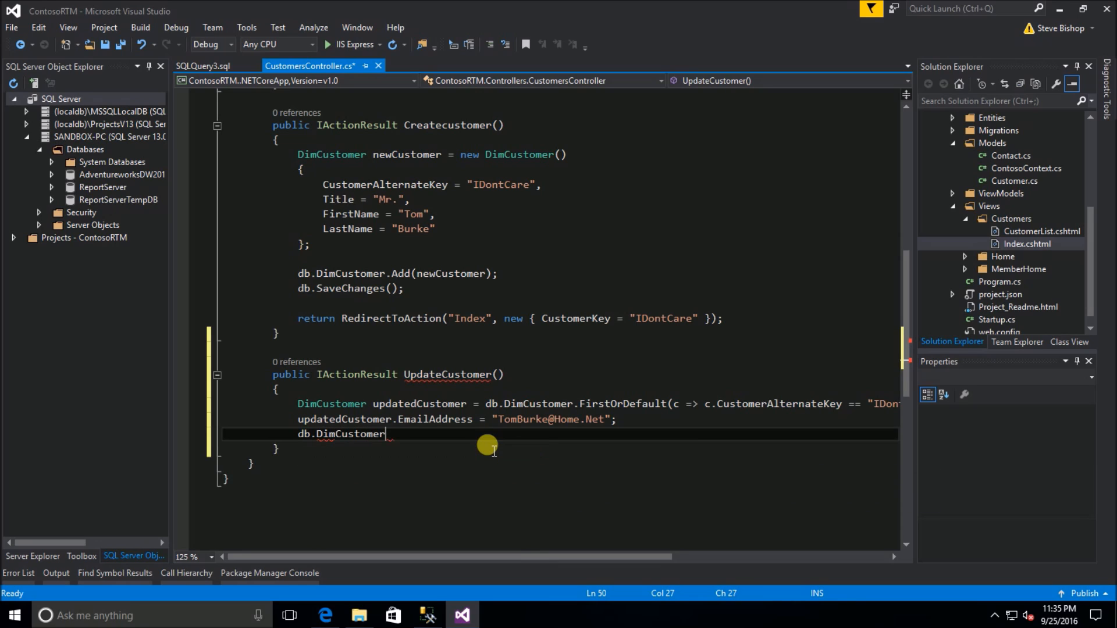
double_click(351, 434)
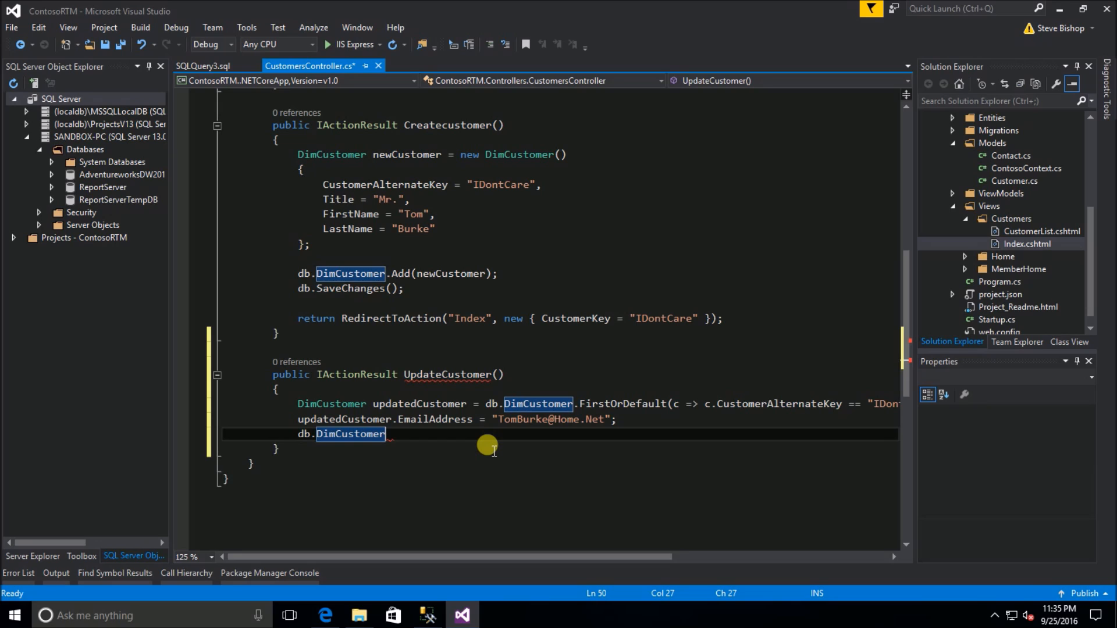
type(".")
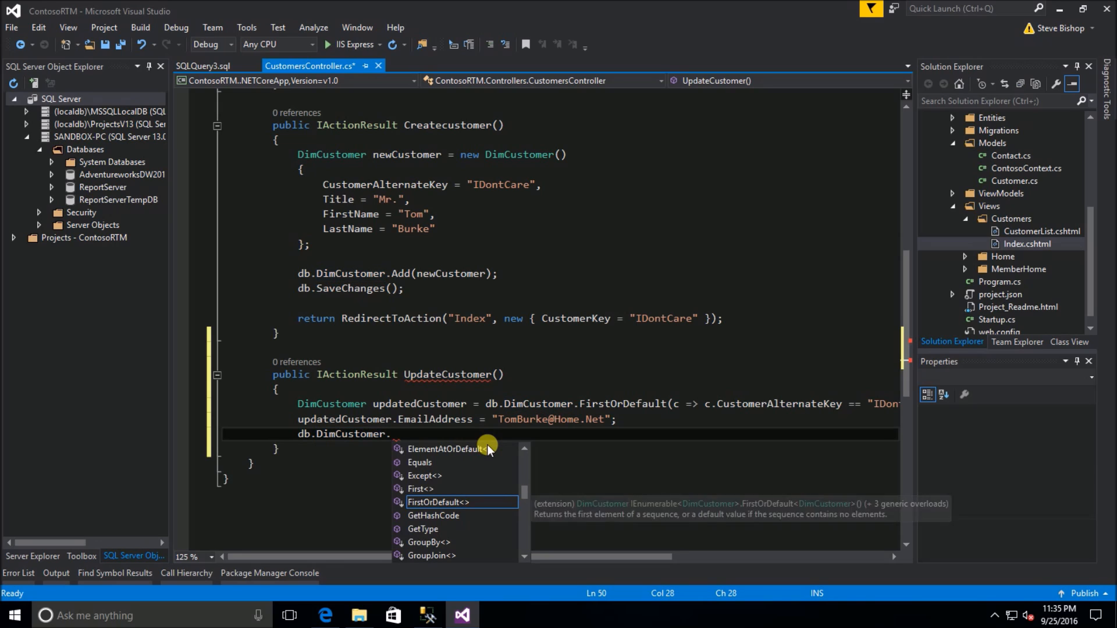
type("Update(")
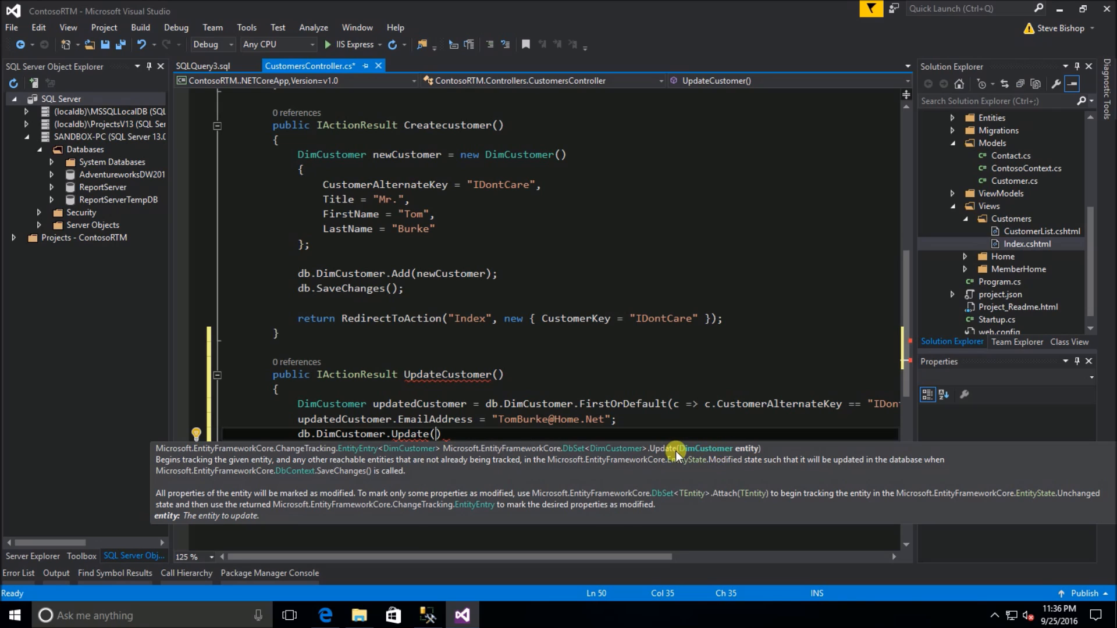
mouse_move(733, 364)
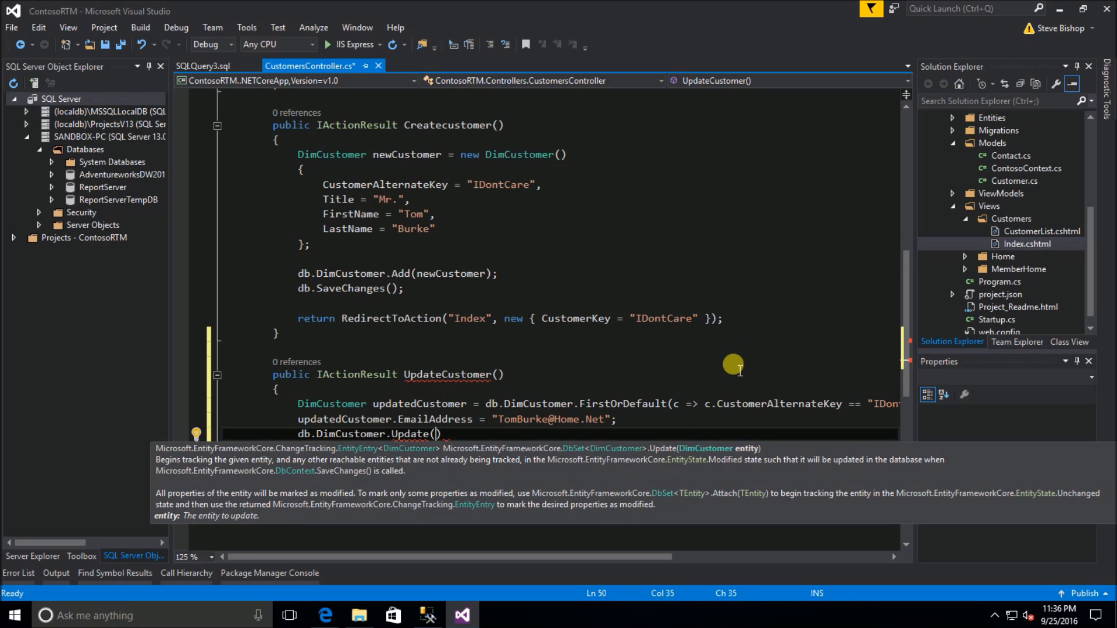
left_click(512, 434)
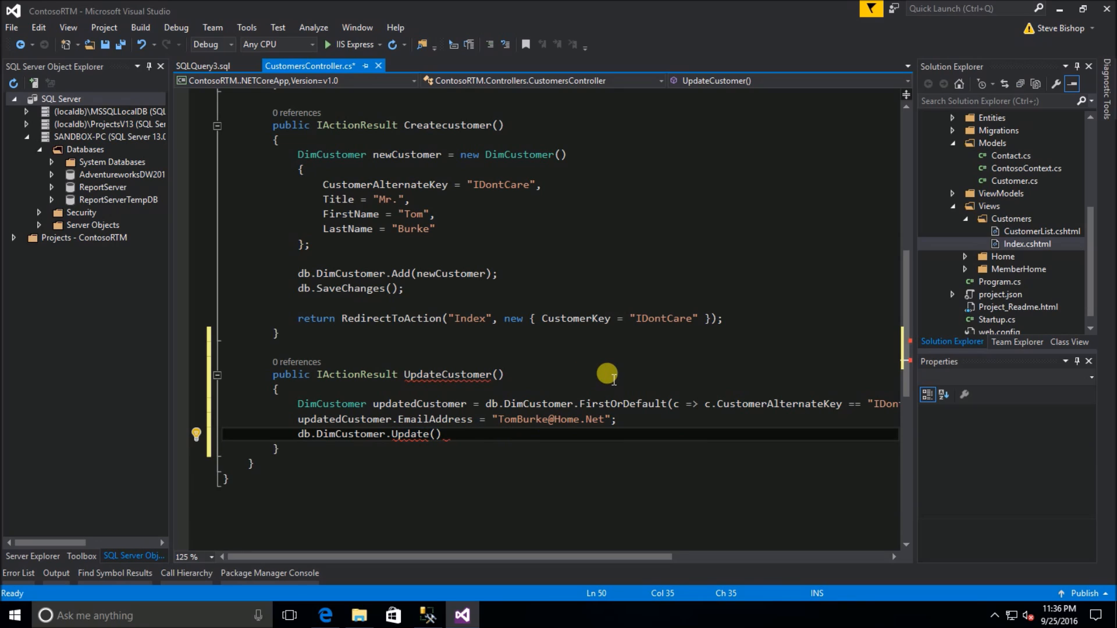
type("updatedCustomer")
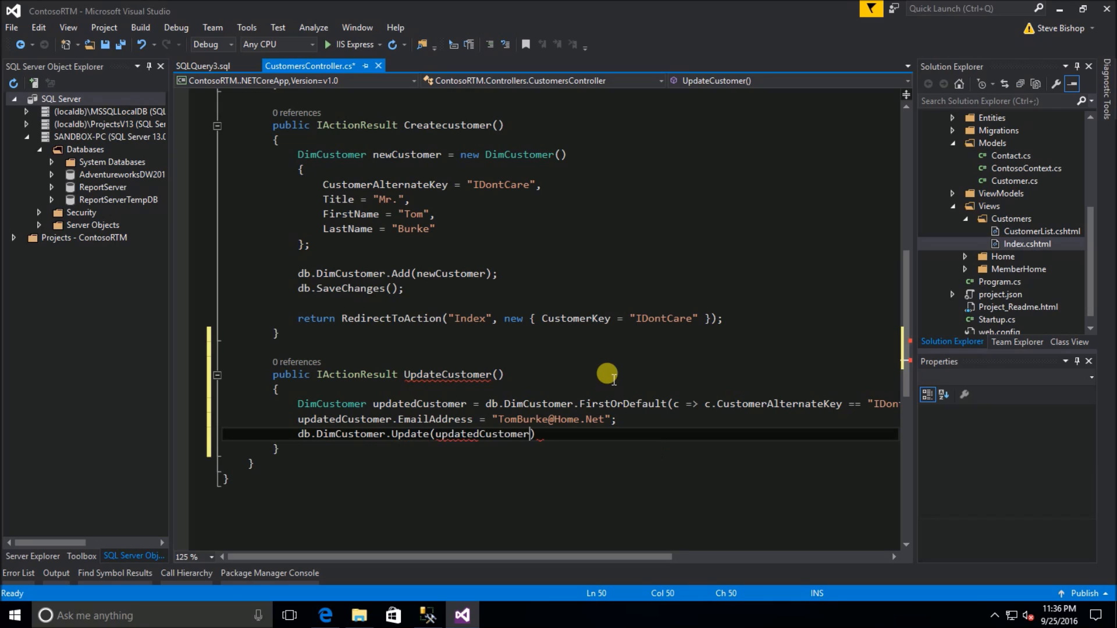
type(";")
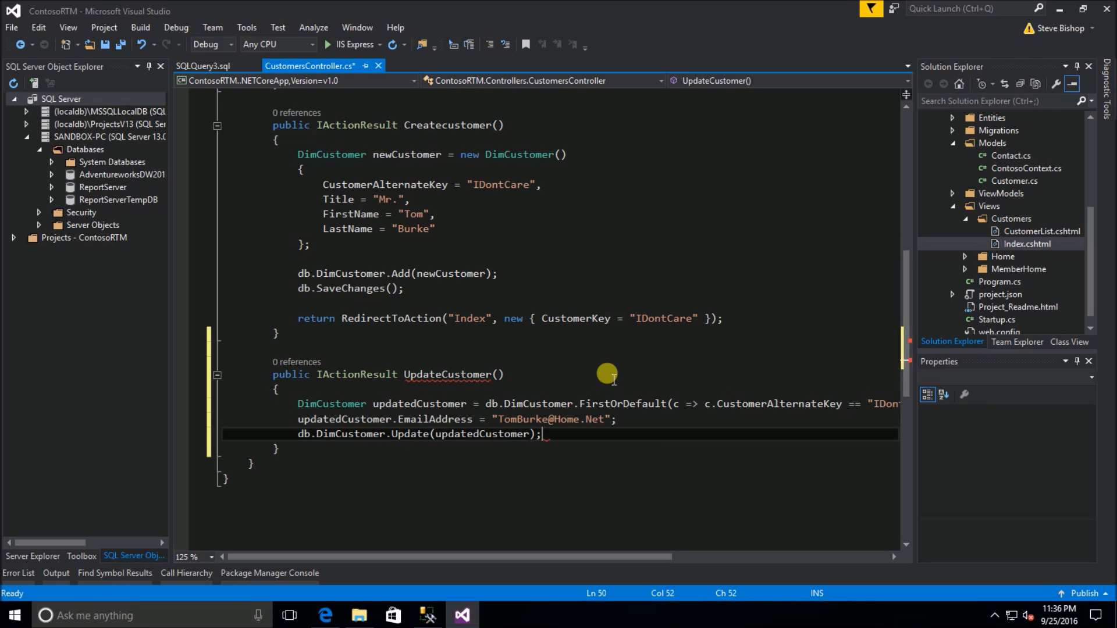
key("Enter")
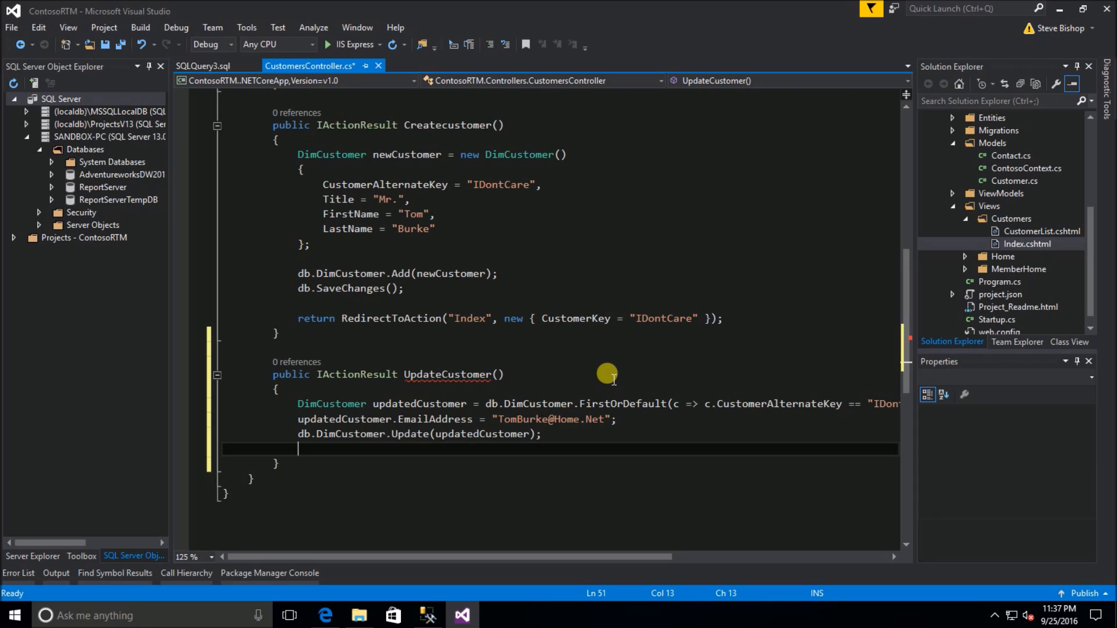
Step: Add db.SaveChanges(); and return RedirectToAction("Index") with CustomerKey "IDontCare"
type("db")
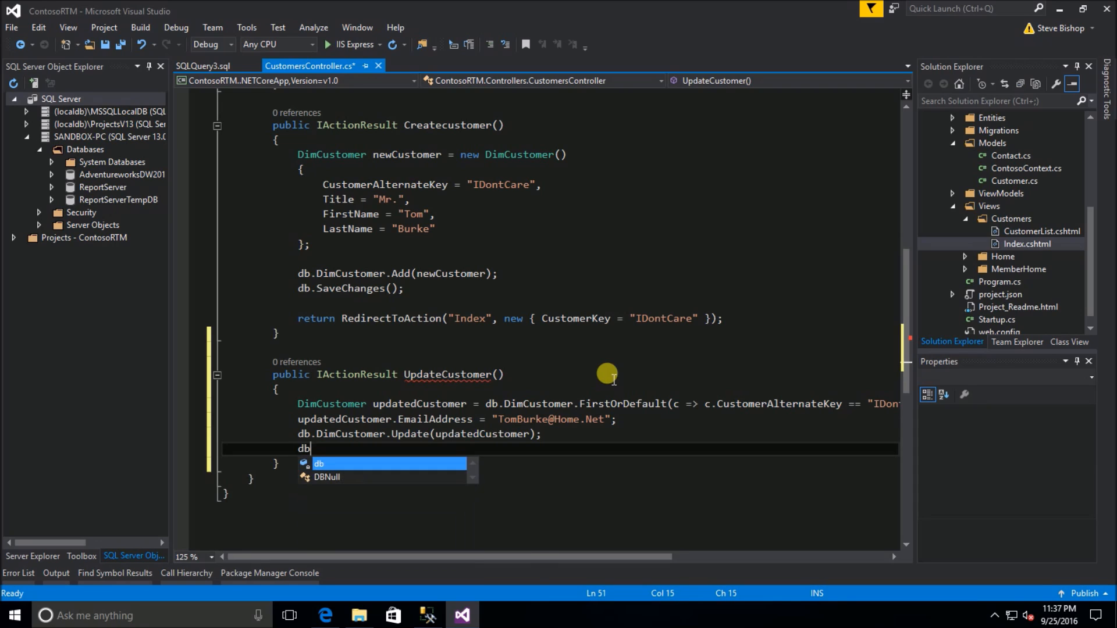
type(".SaveChanges(")
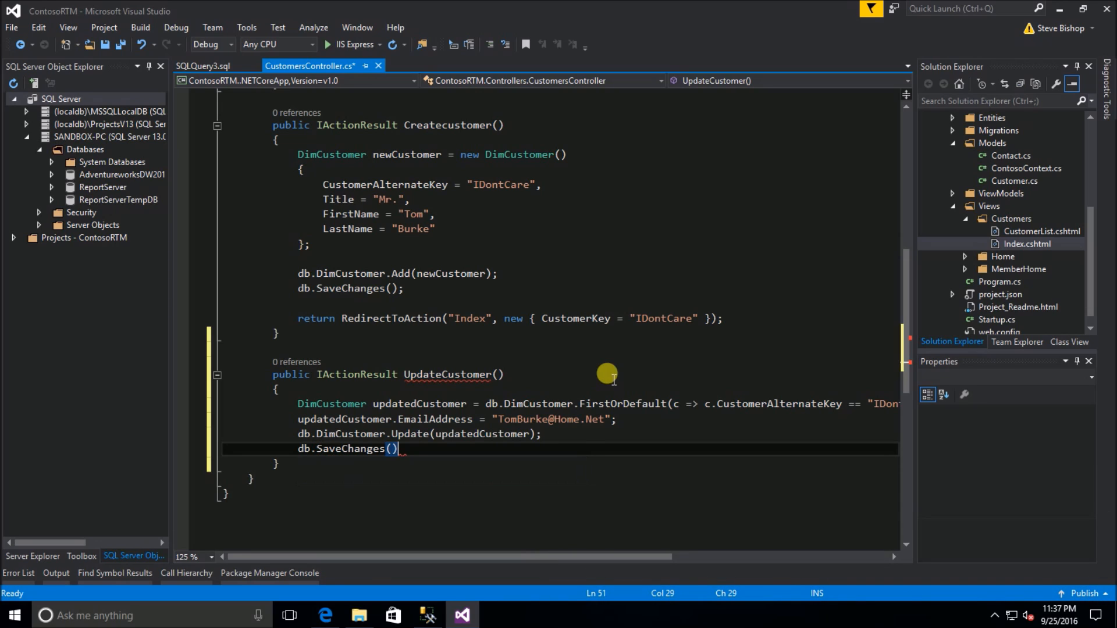
type(";")
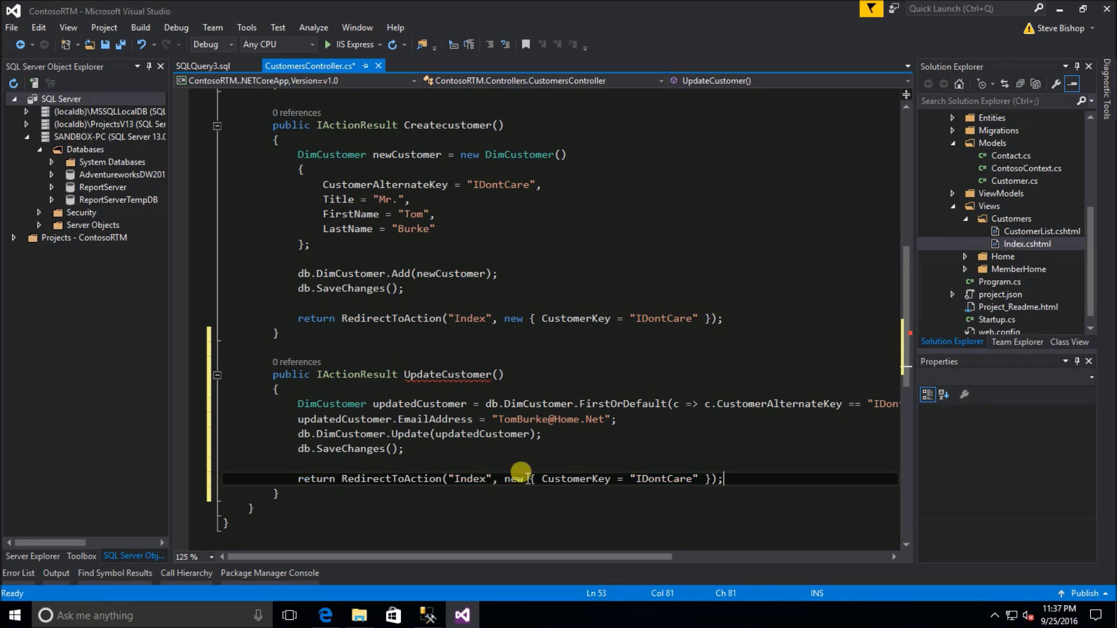
Step: Check the Index redirect target and save CustomersController.cs
double_click(469, 479)
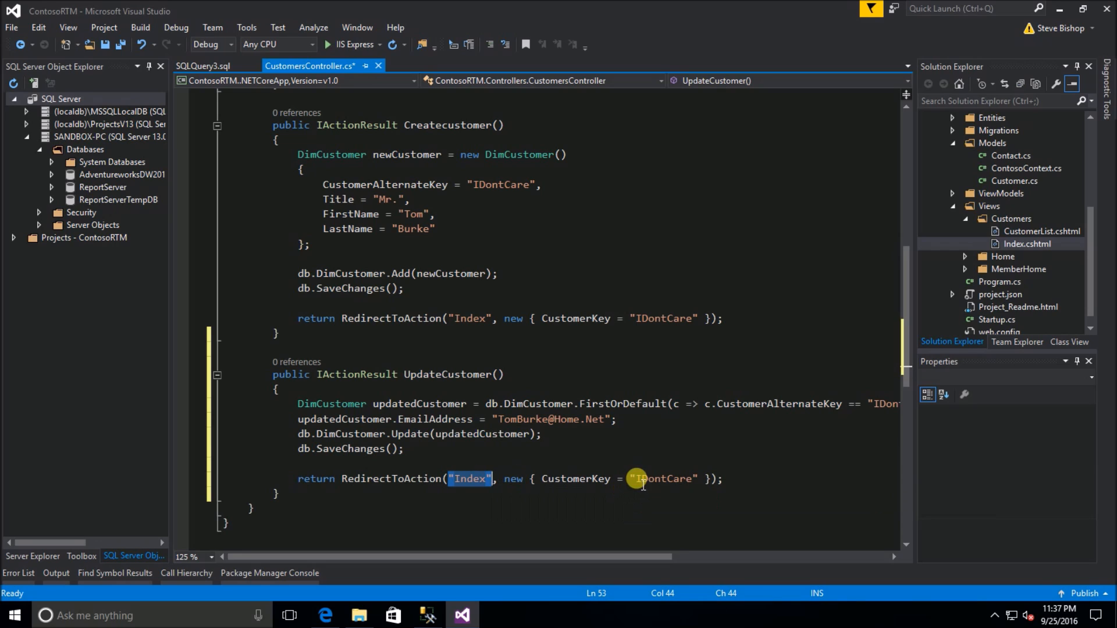
double_click(662, 478)
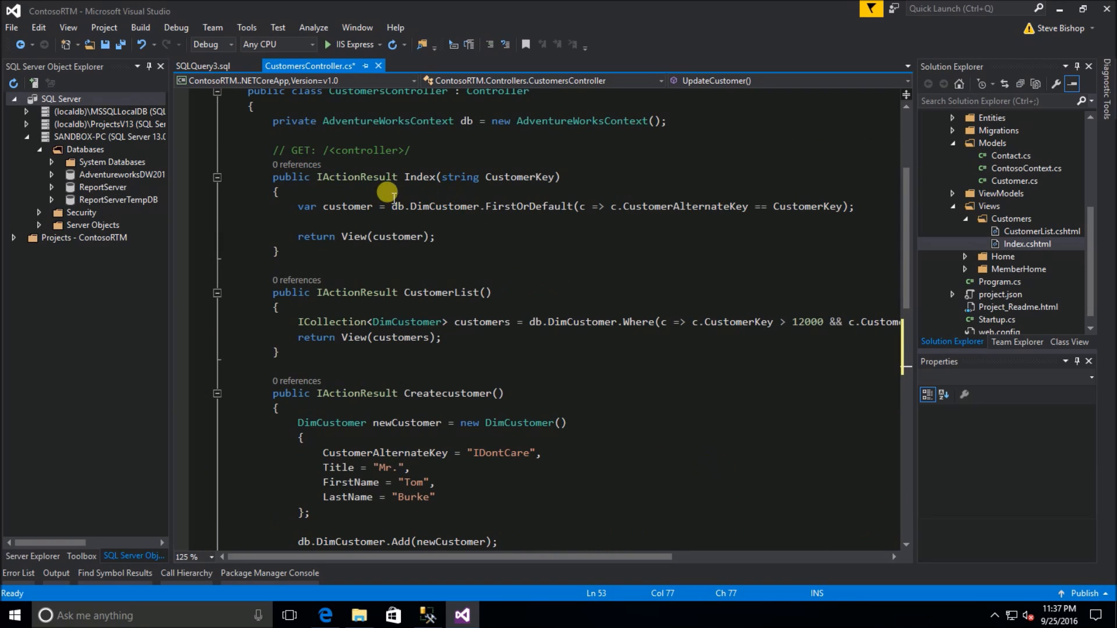
mouse_move(323, 207)
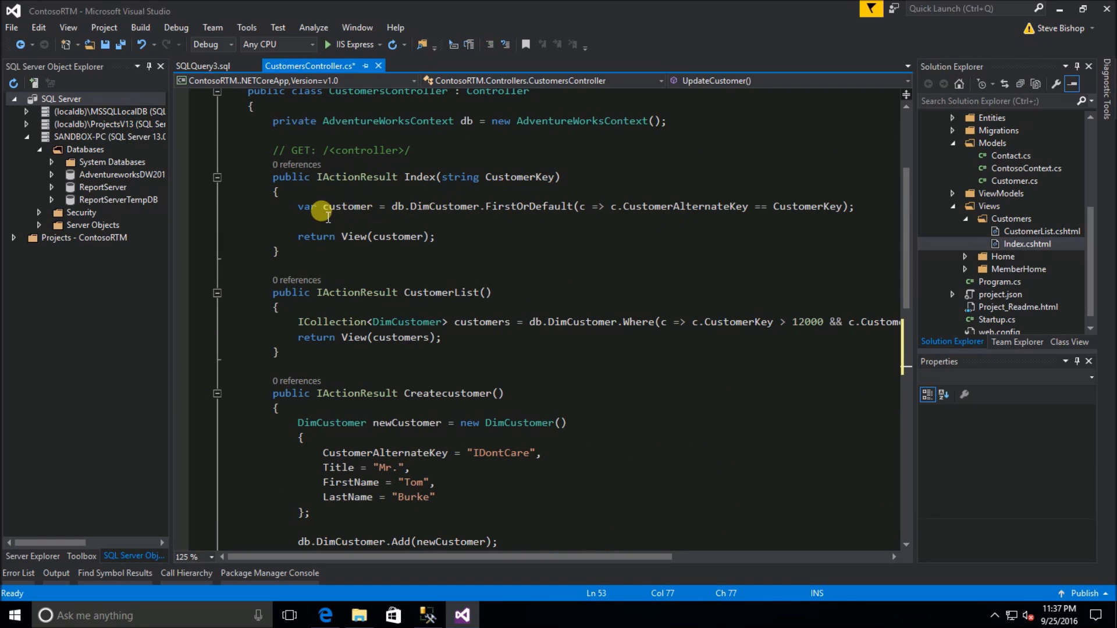
scroll("down", 3)
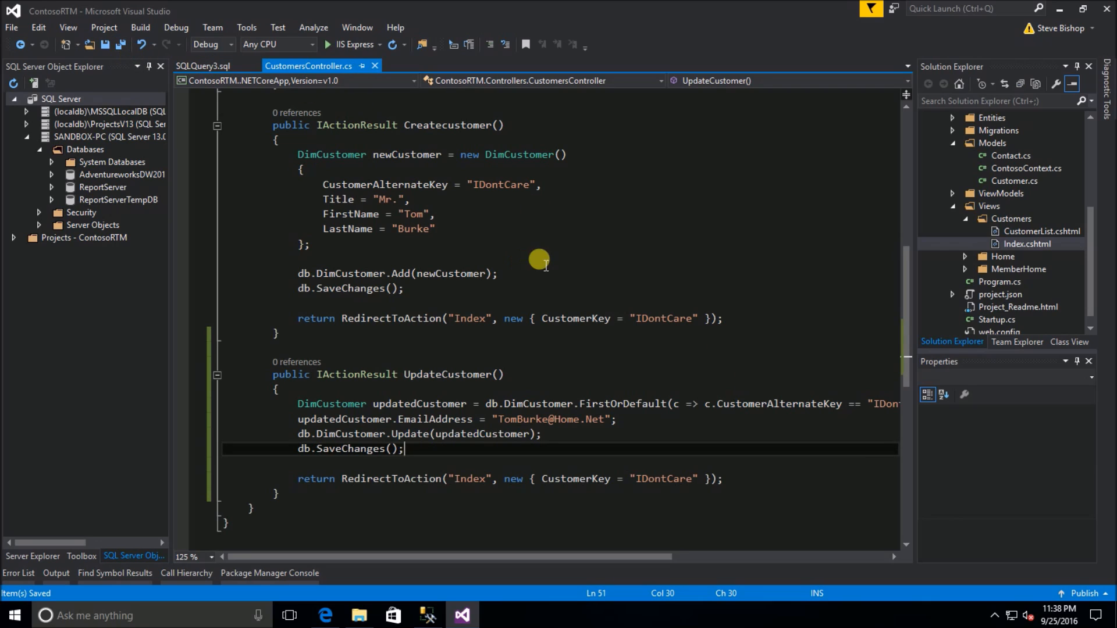
mouse_move(421, 86)
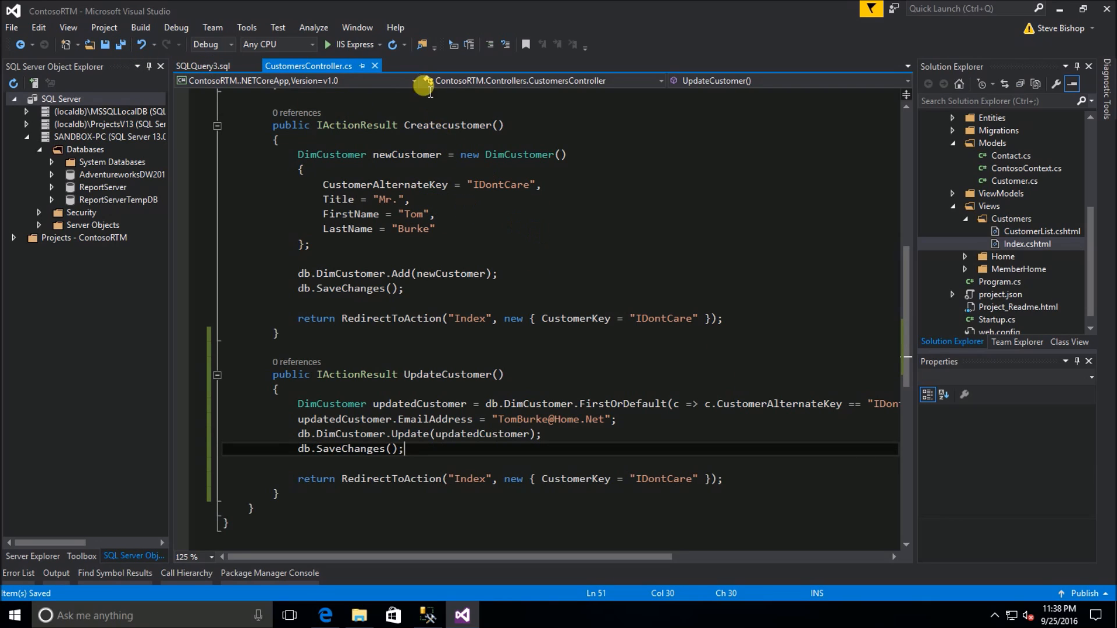
left_click(328, 45)
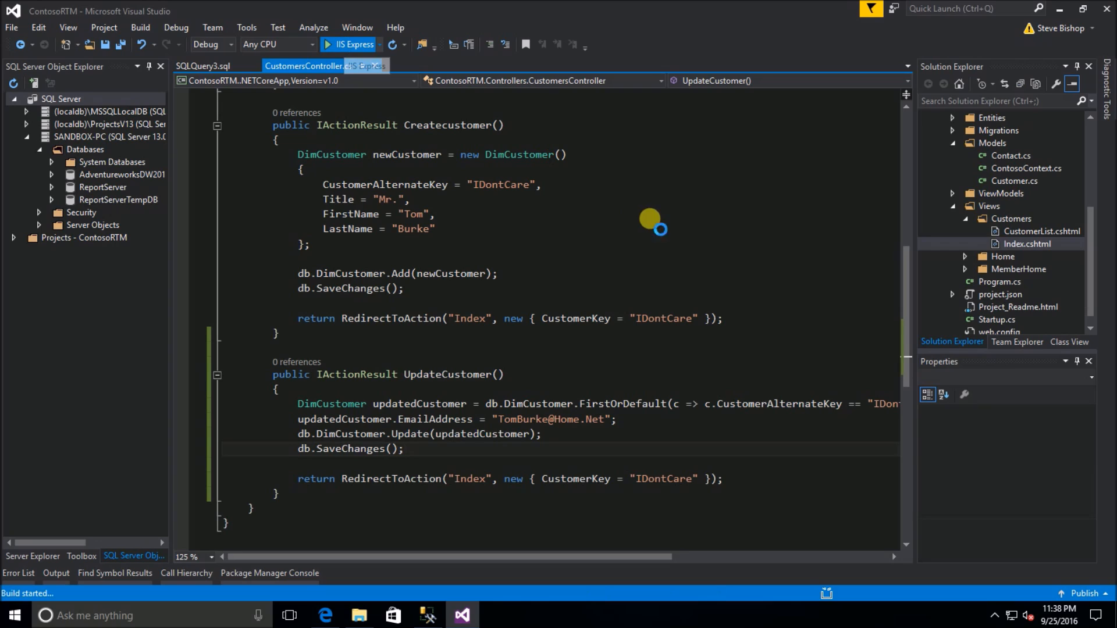
left_click(343, 45)
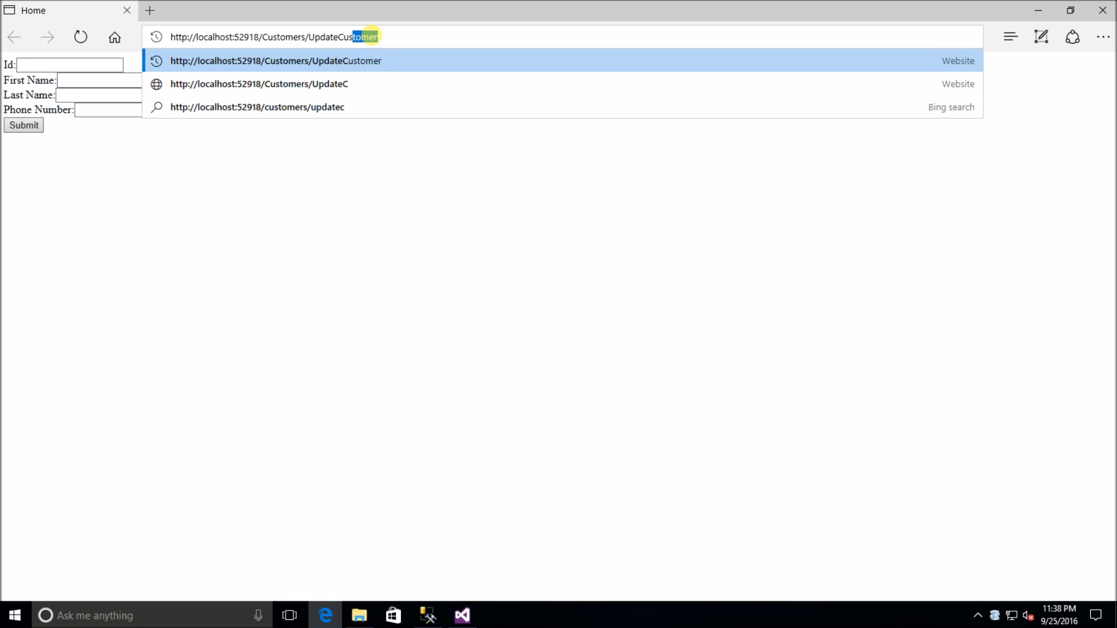
key("Enter")
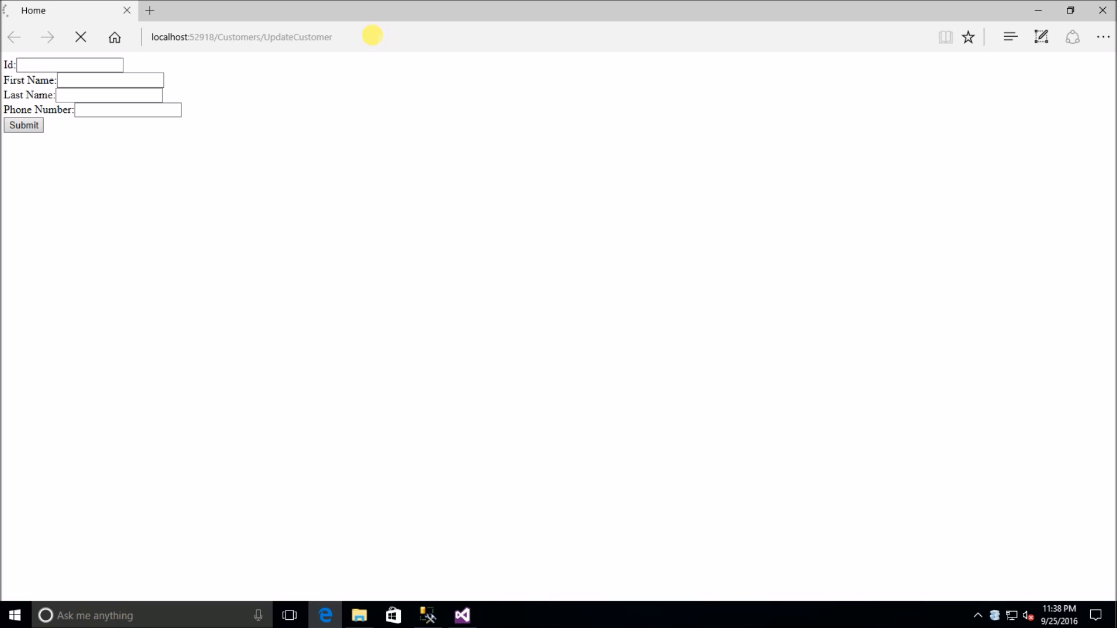
left_click(24, 125)
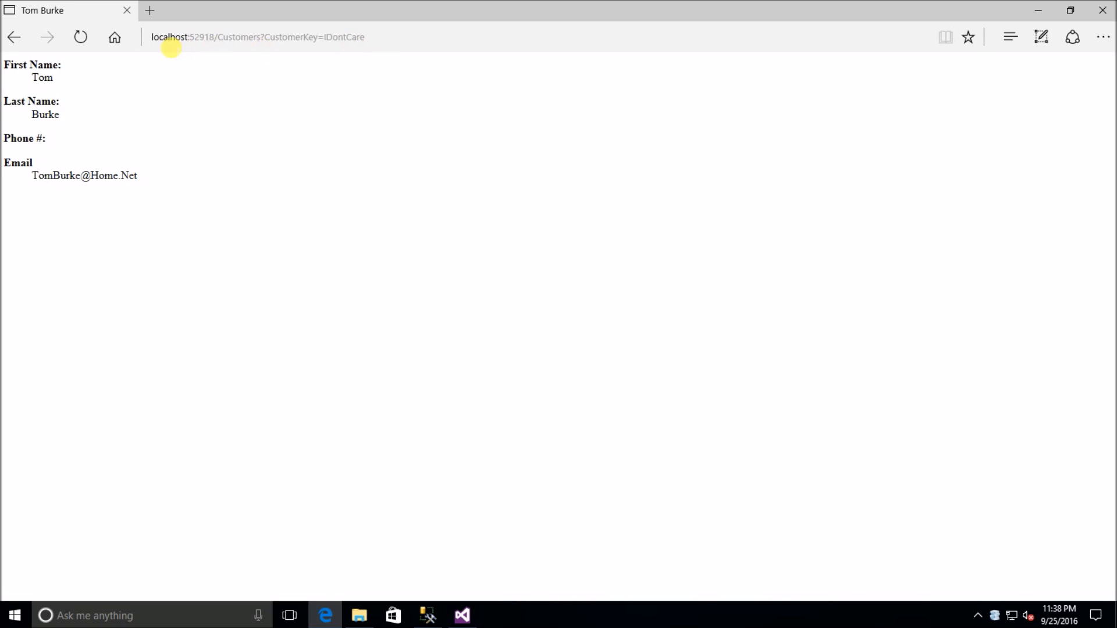
mouse_move(135, 175)
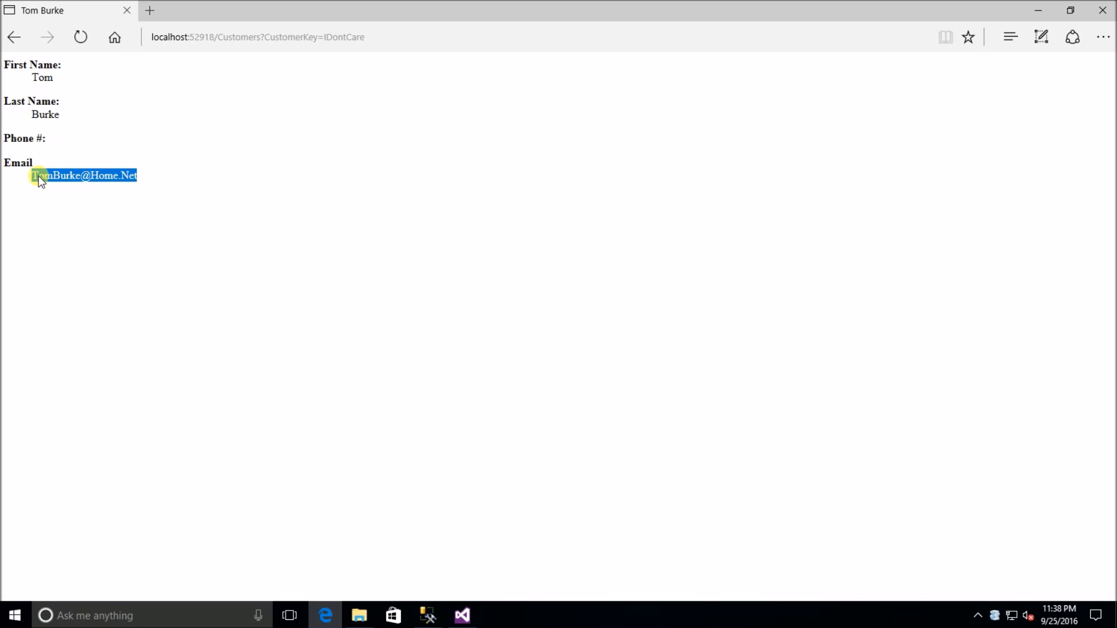
left_click(61, 183)
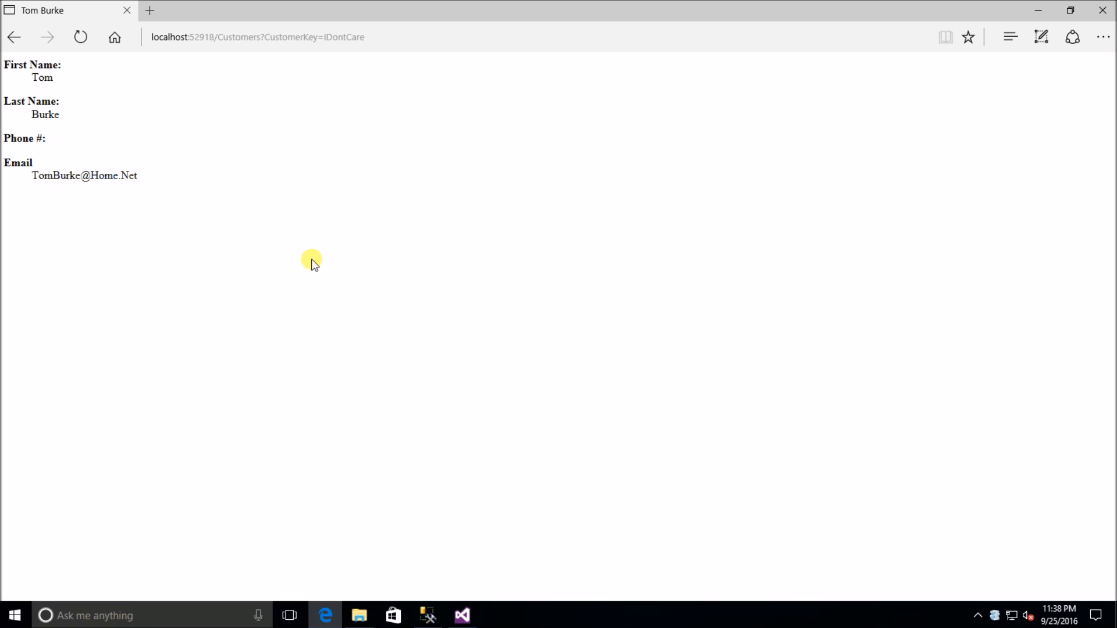
left_click(459, 615)
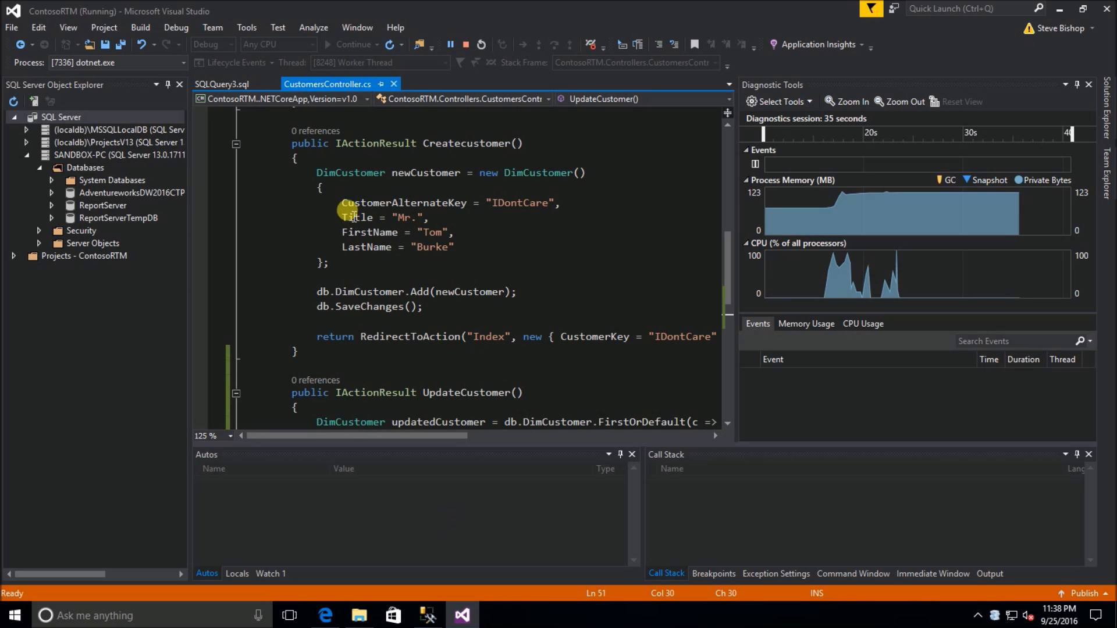
left_click(223, 83)
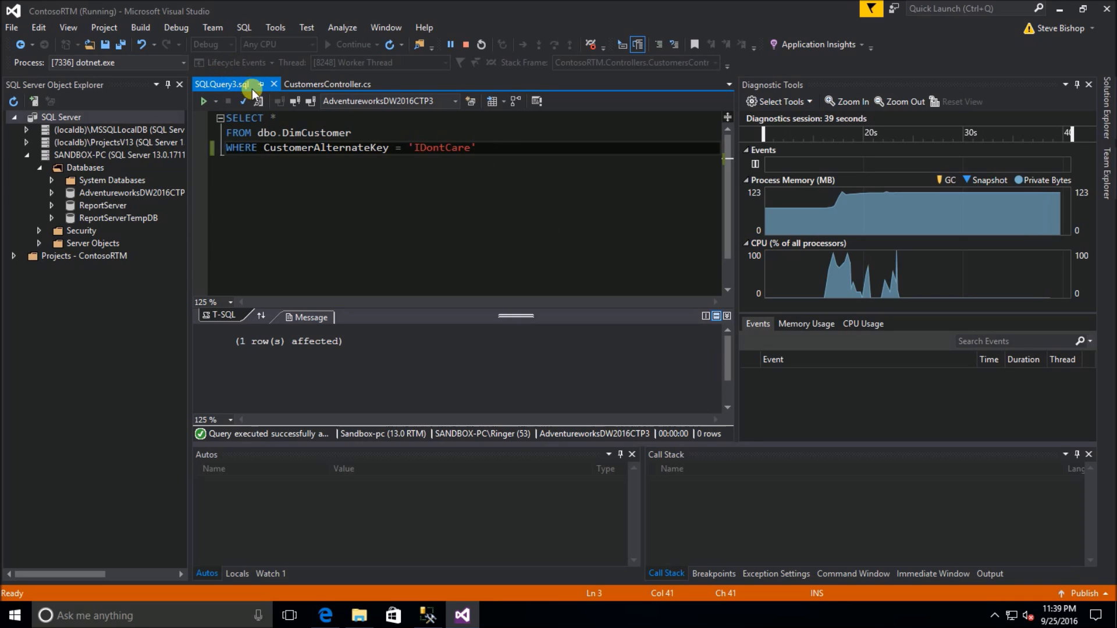
left_click(202, 101)
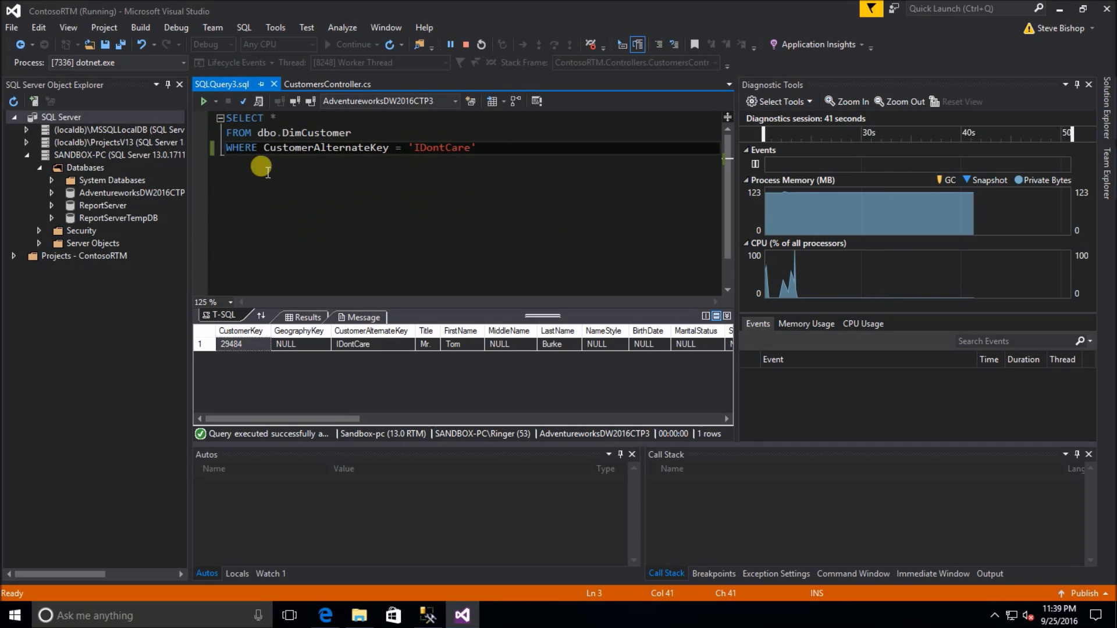
mouse_move(397, 420)
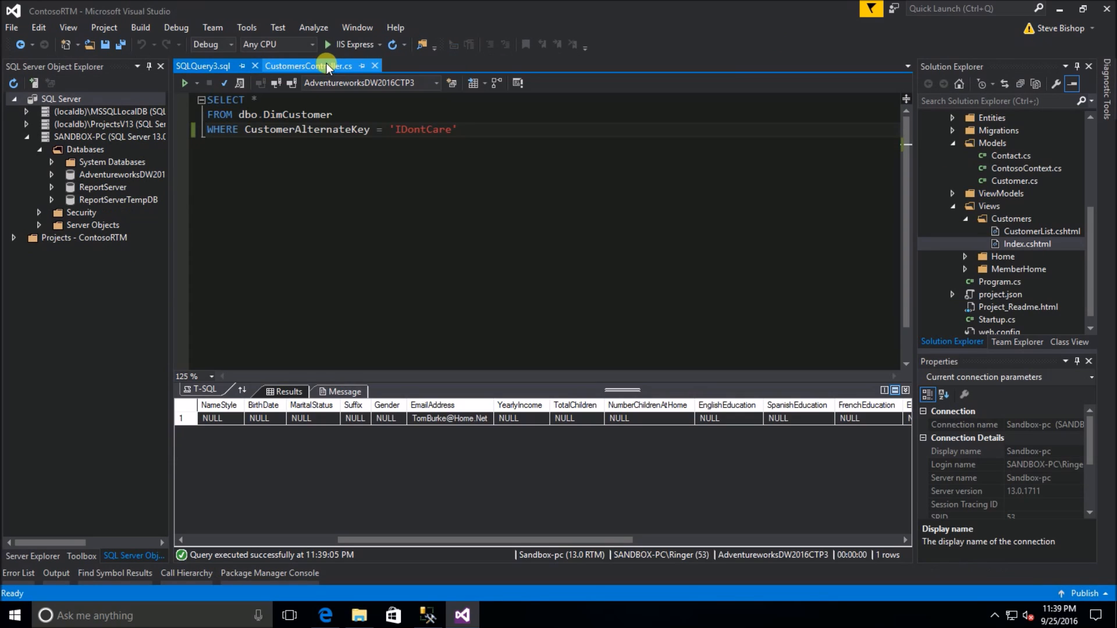
left_click(316, 66)
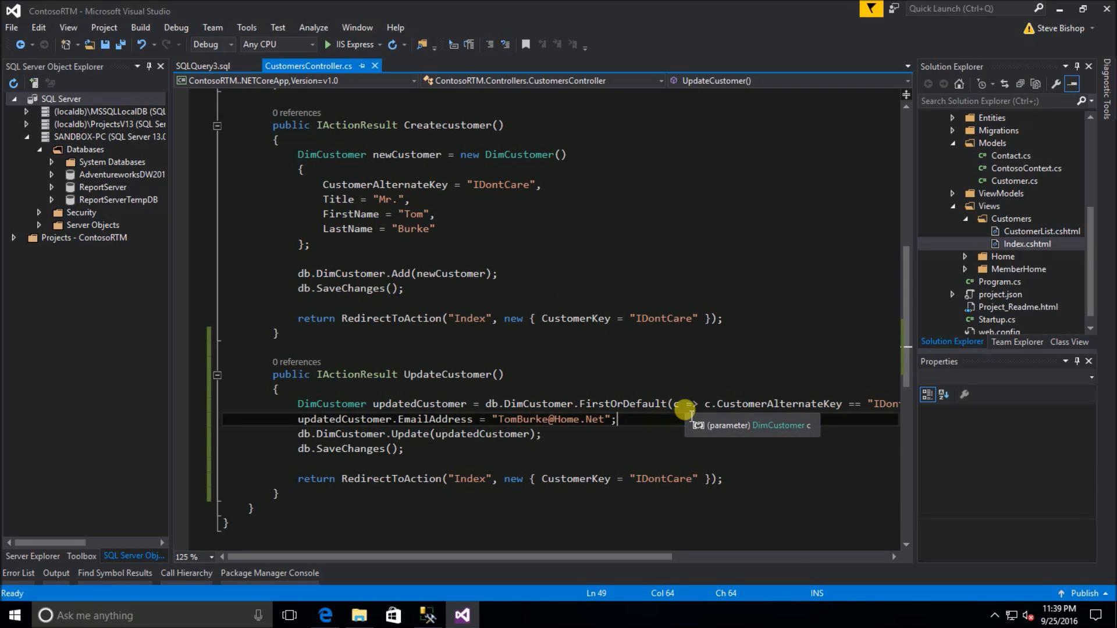
type("db")
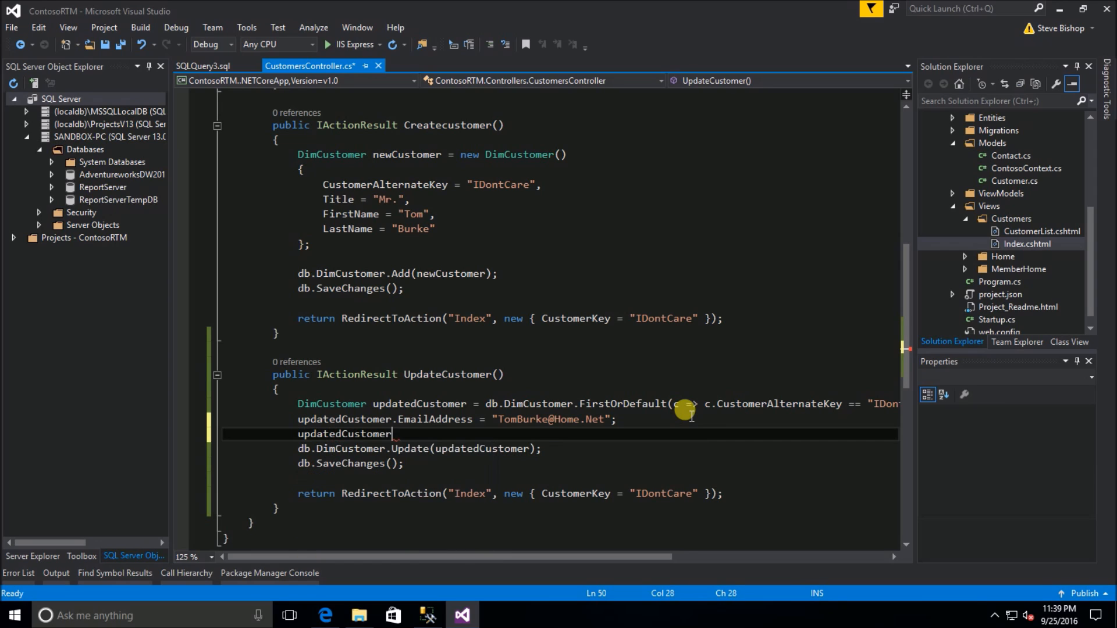
type(".p")
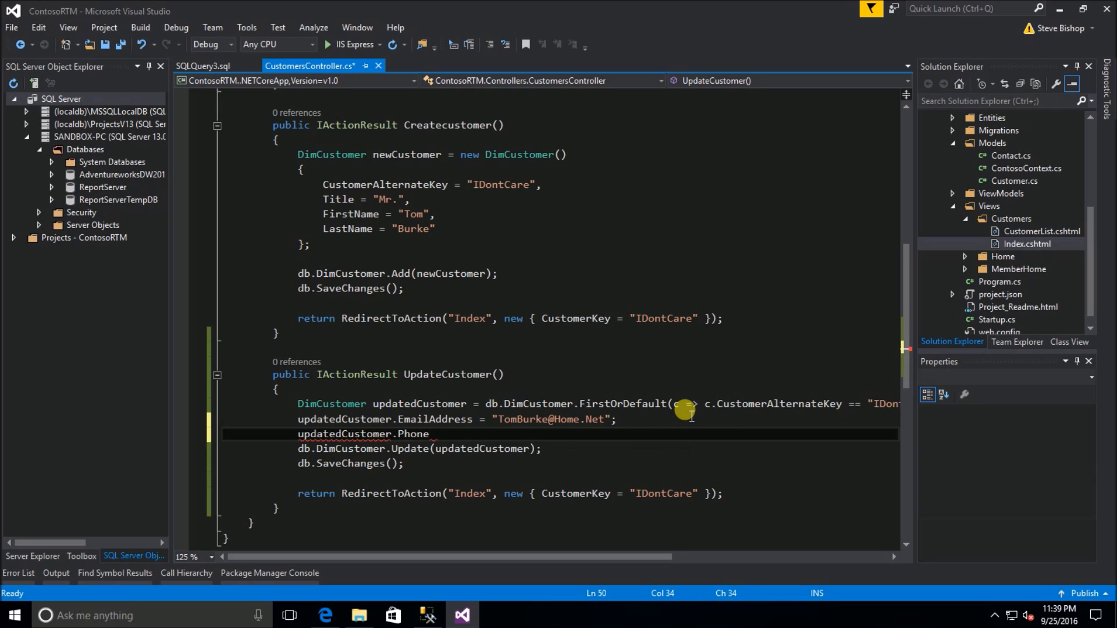
type("= \"\"")
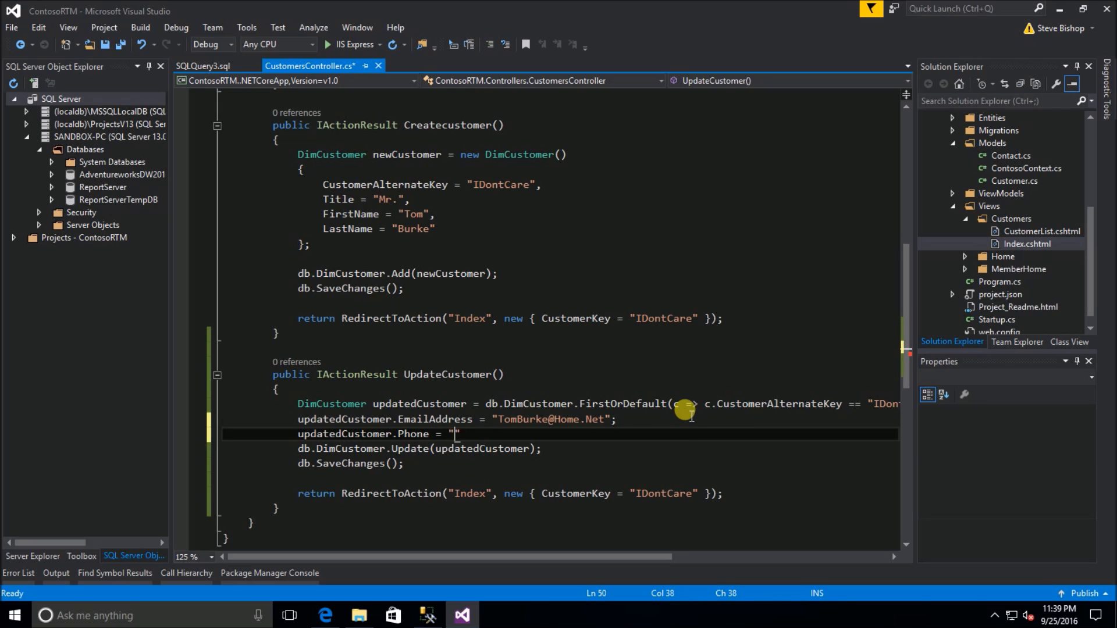
type("(555) 3")
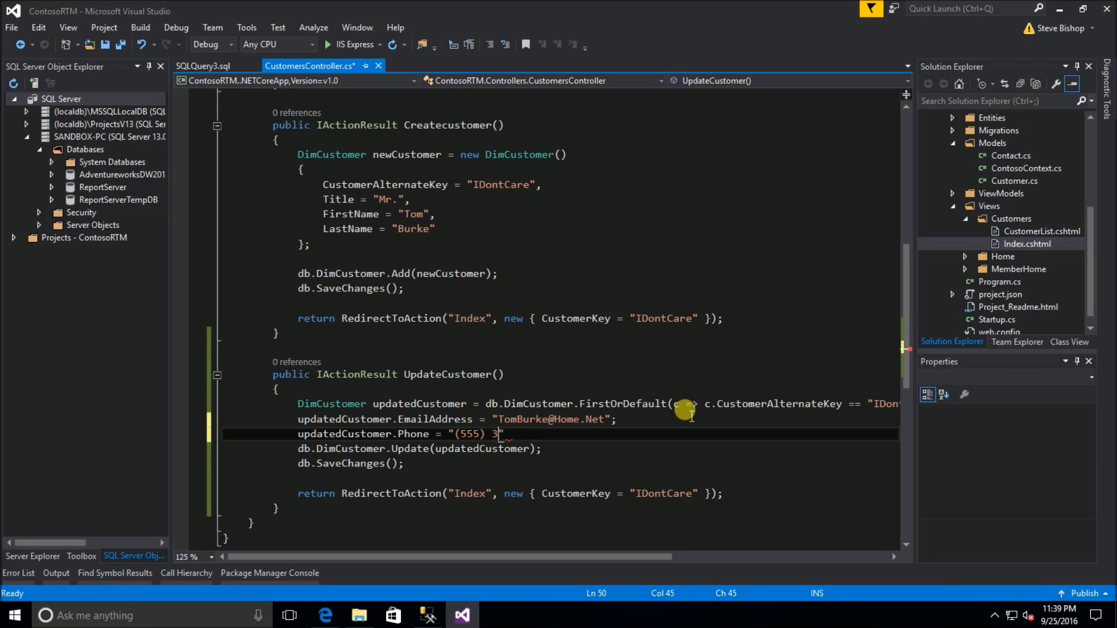
type("45-678")
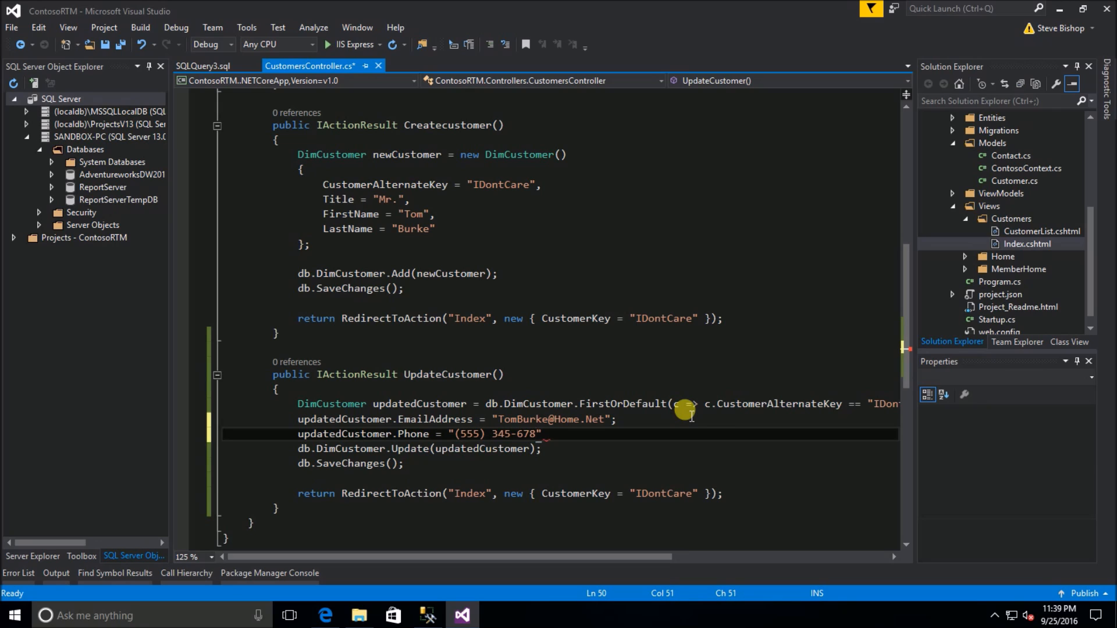
type("9")
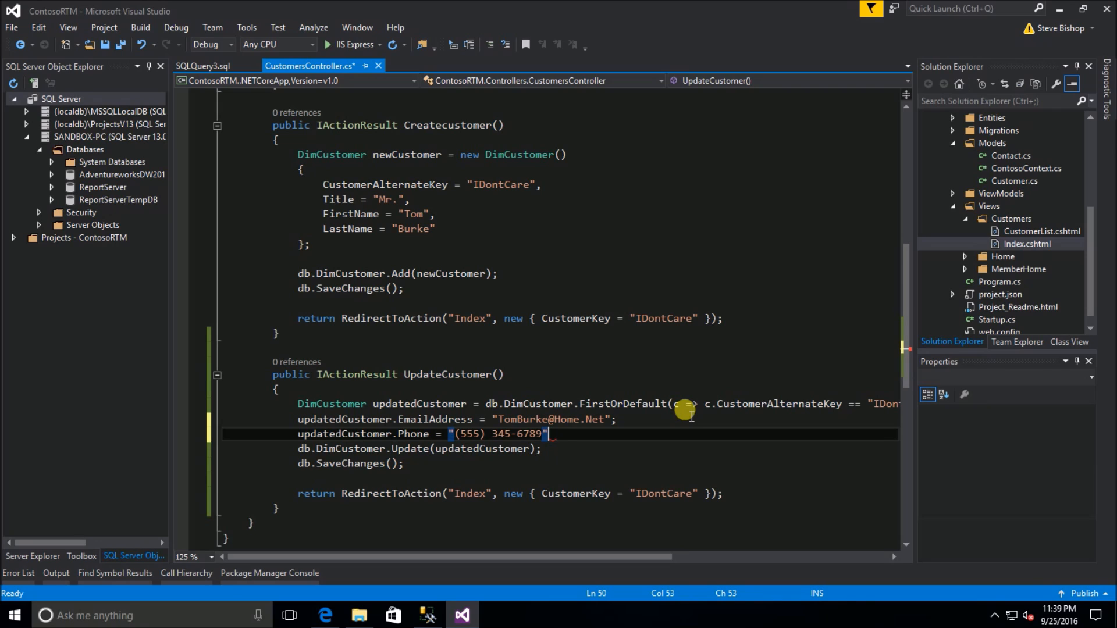
type("u")
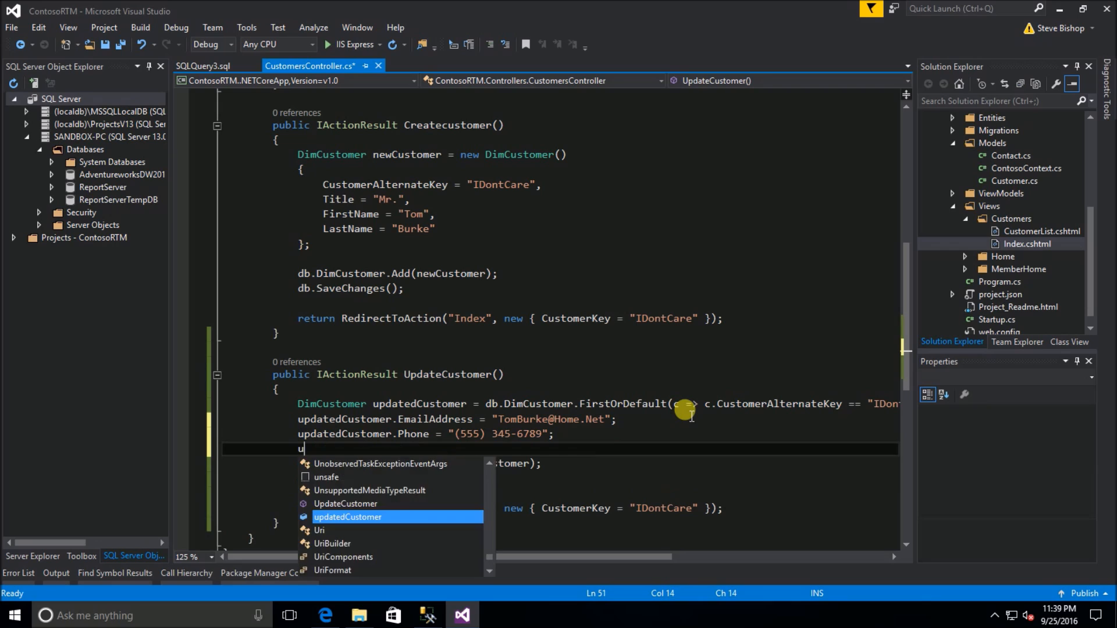
type("pdatedCustomer.NumberCarsOwned")
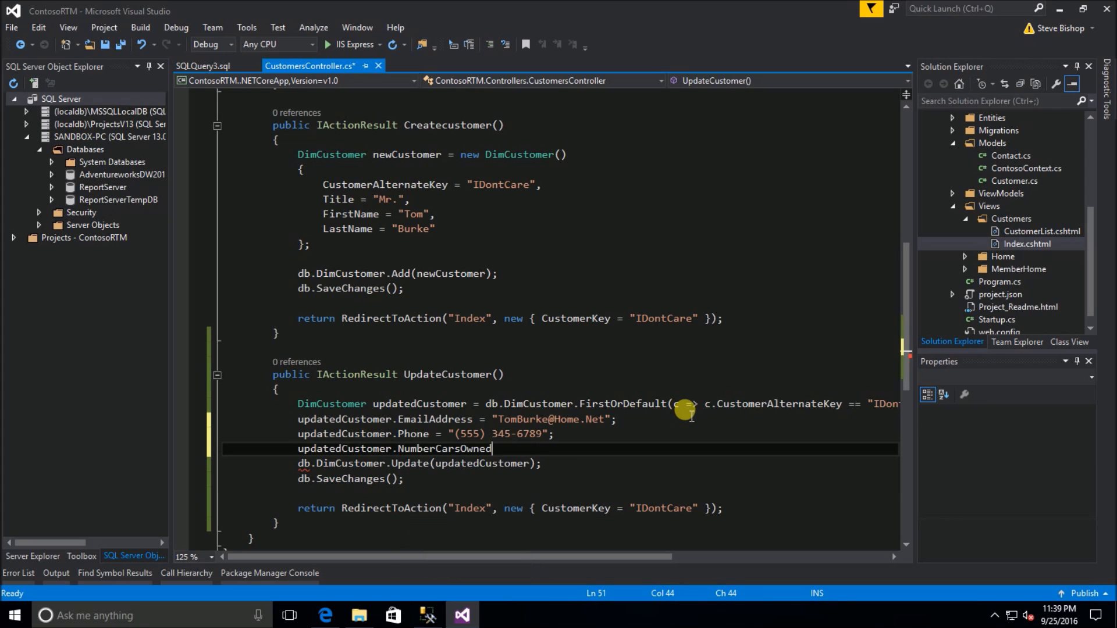
type("= 2;")
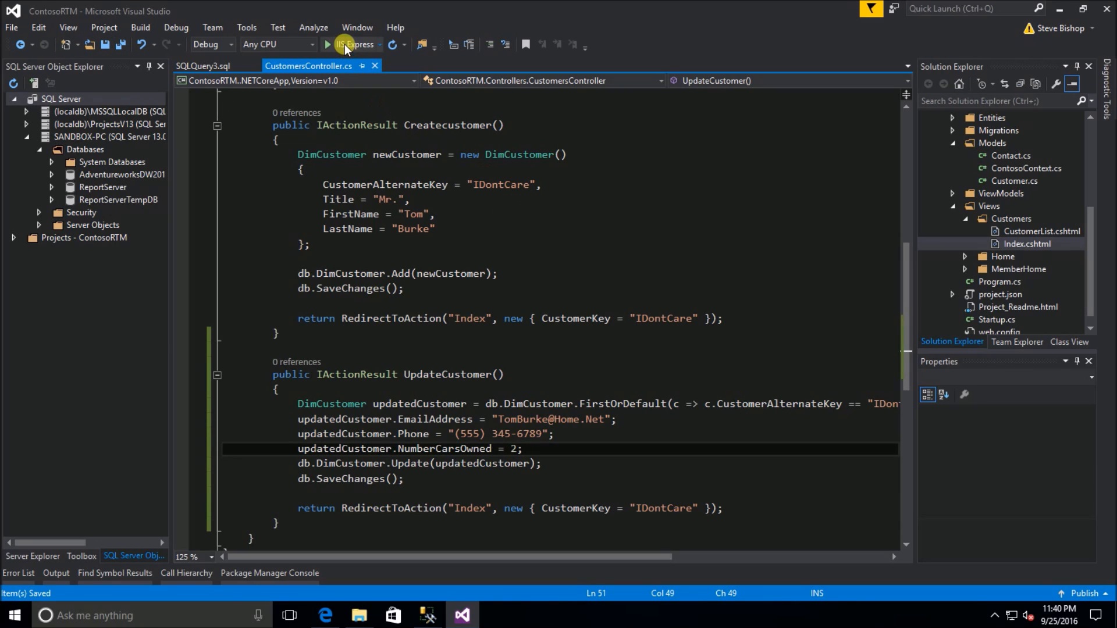
left_click(326, 44)
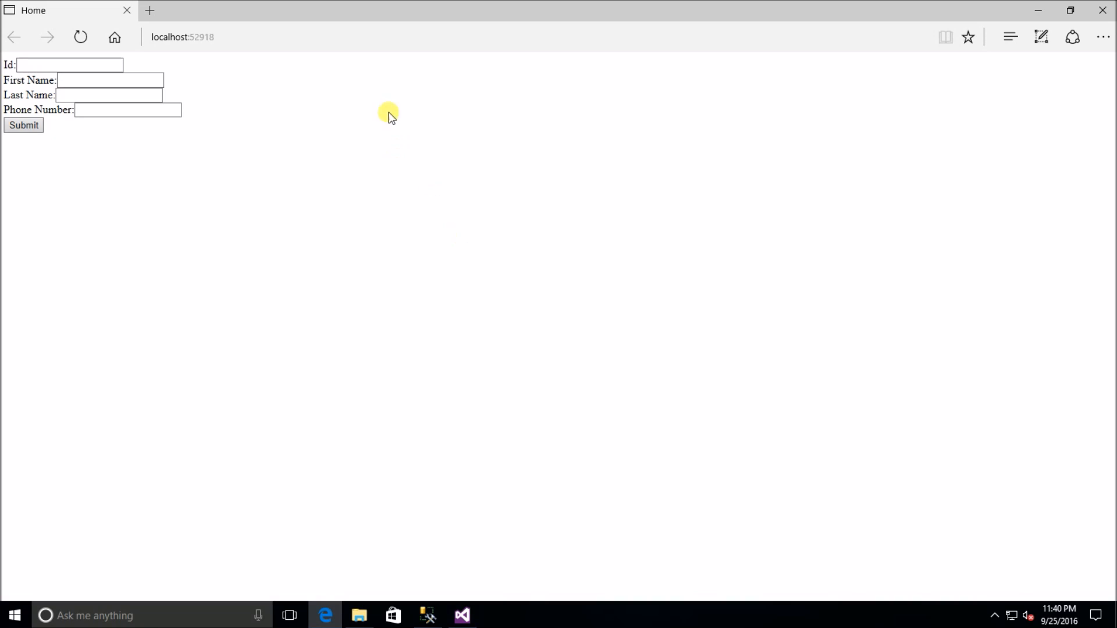
left_click(186, 37)
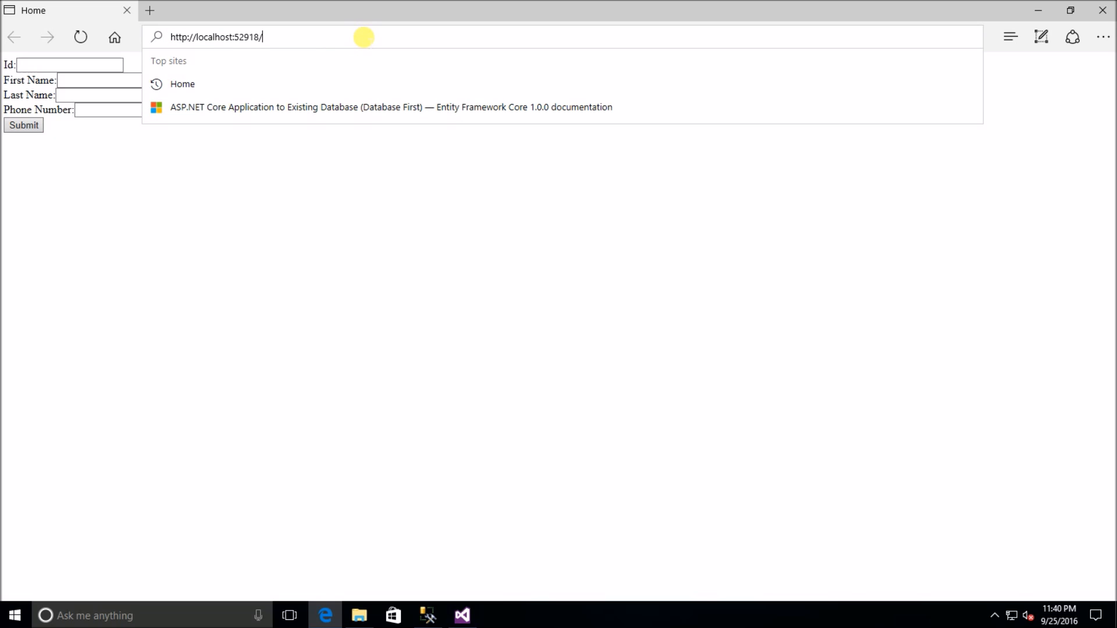
type("Customers/UpdateCustomer")
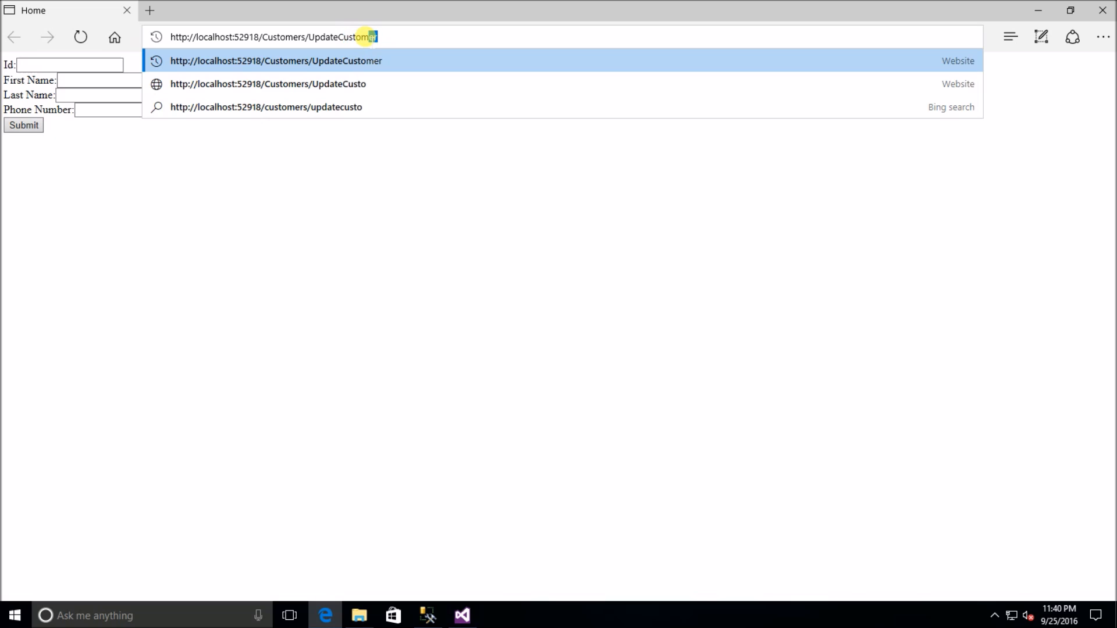
key("Enter")
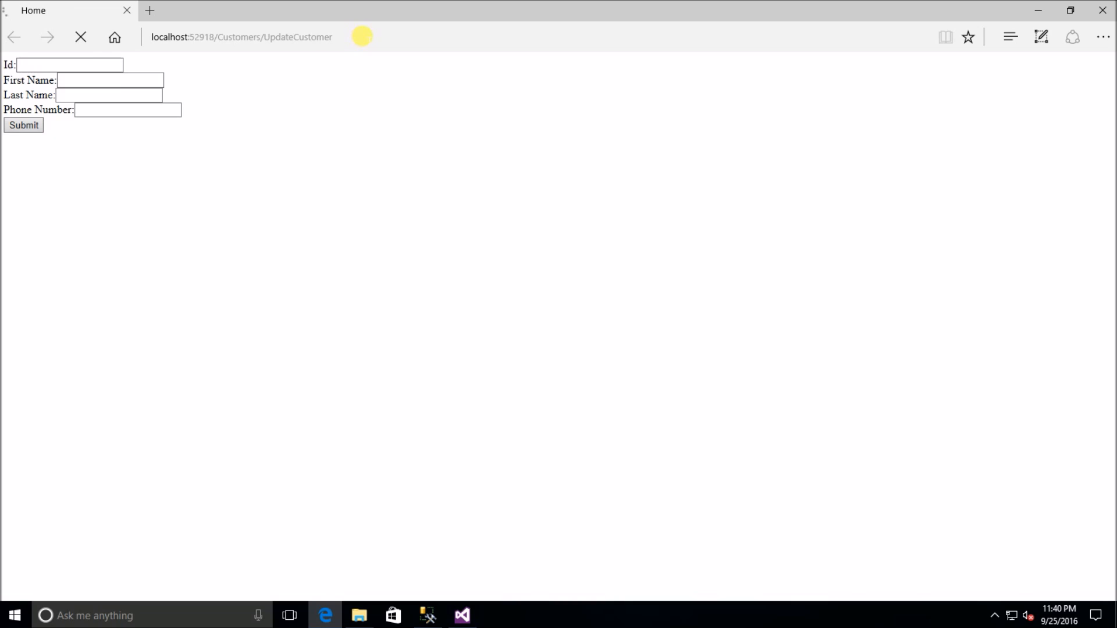
left_click(22, 125)
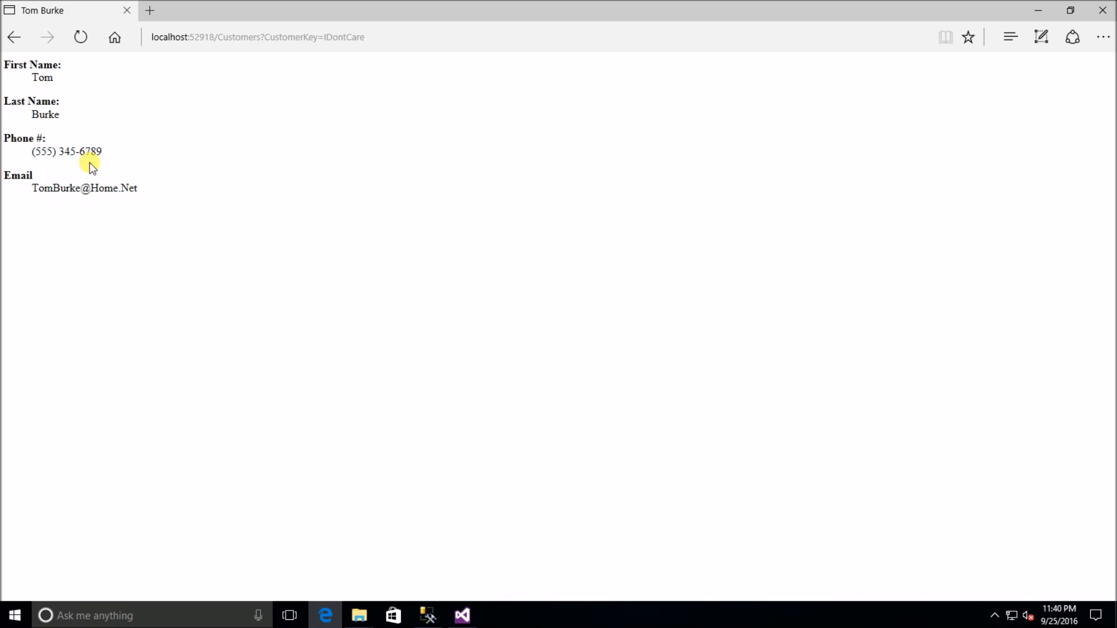
double_click(66, 151)
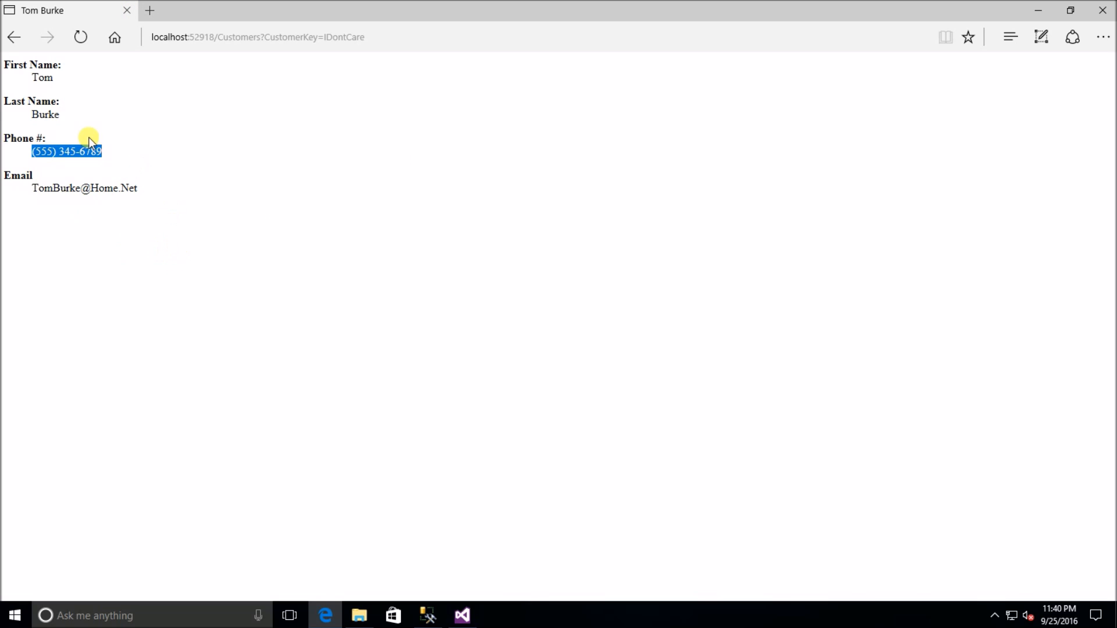
left_click(460, 615)
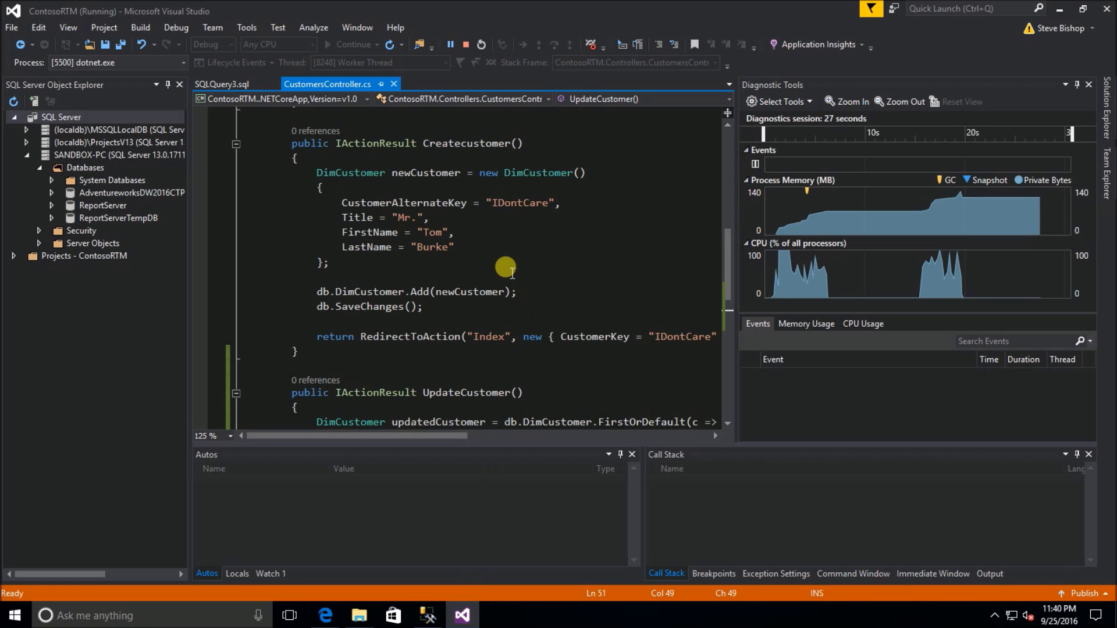
left_click(219, 84)
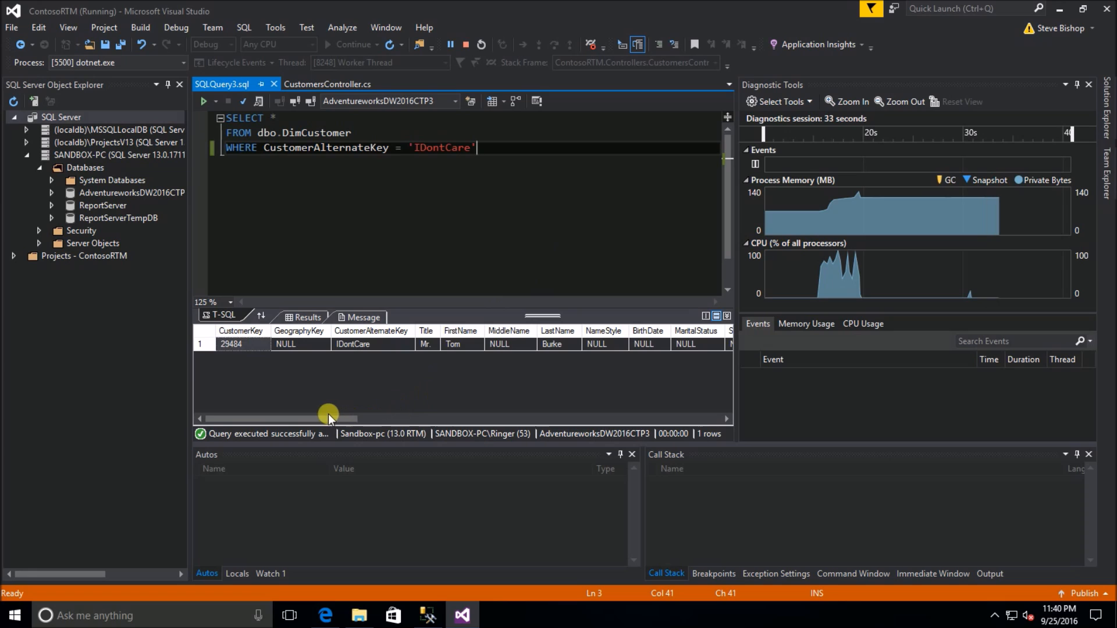
left_click_drag(328, 418, 442, 418)
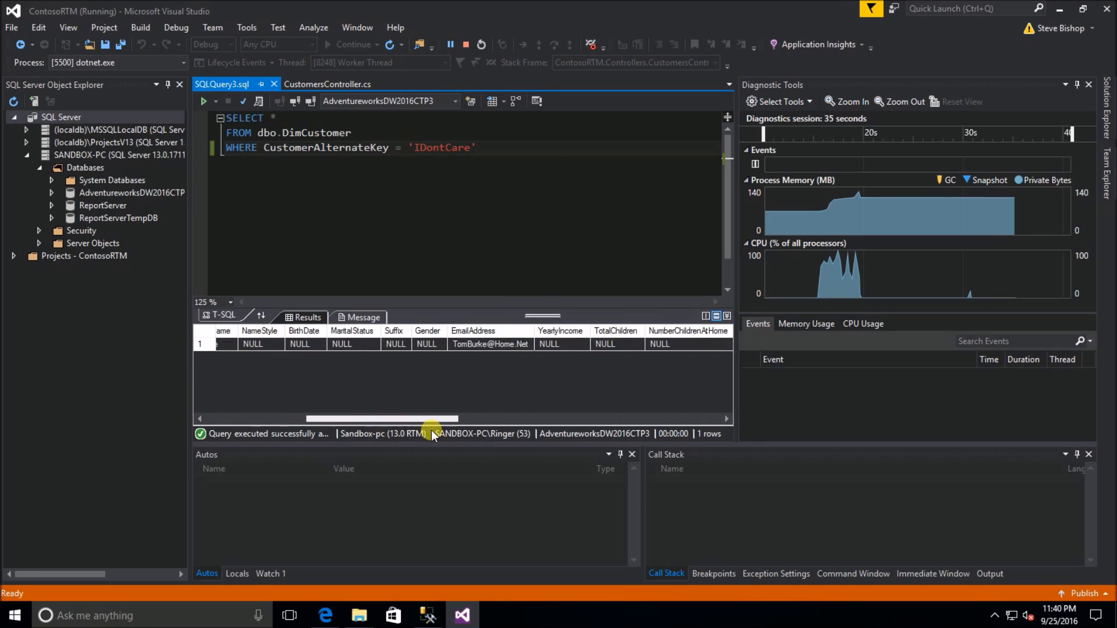
left_click_drag(432, 419, 619, 419)
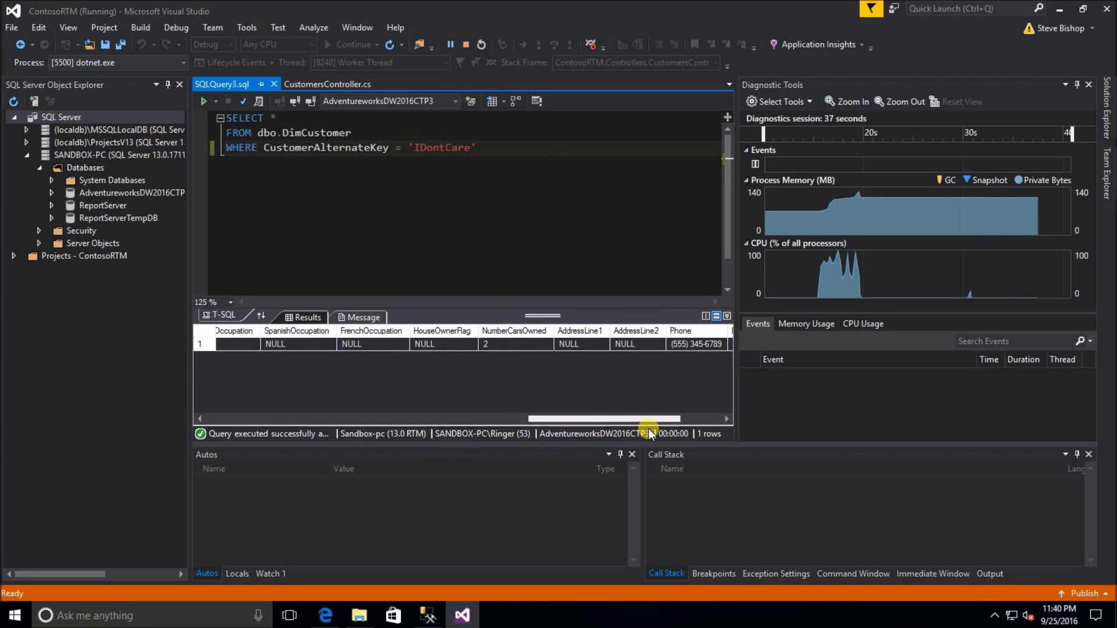
mouse_move(500, 348)
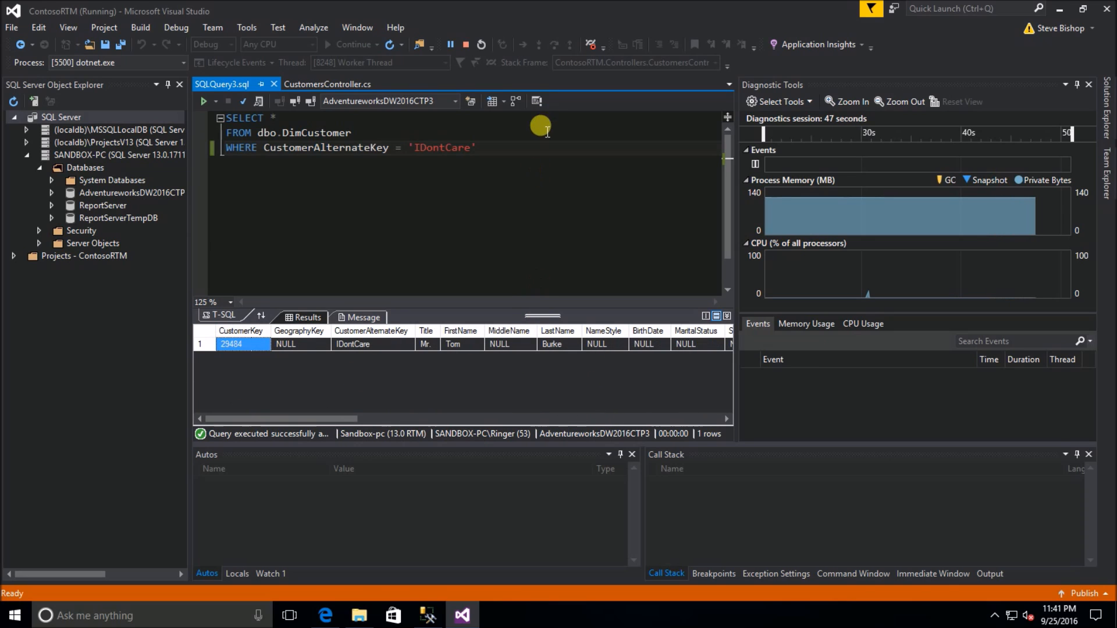
mouse_move(561, 168)
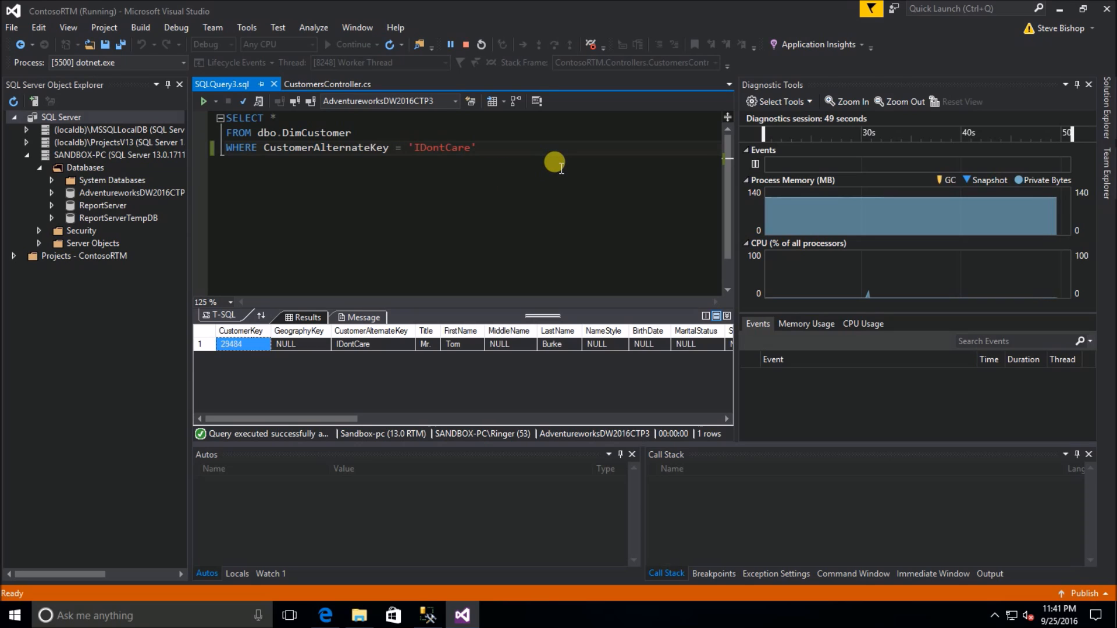